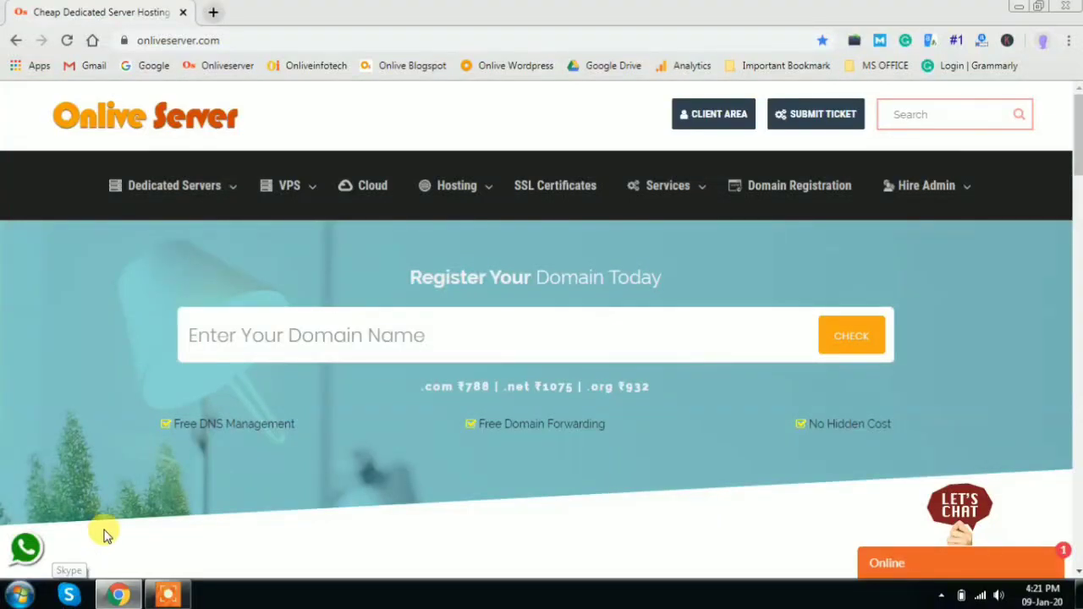
mouse_move(118, 512)
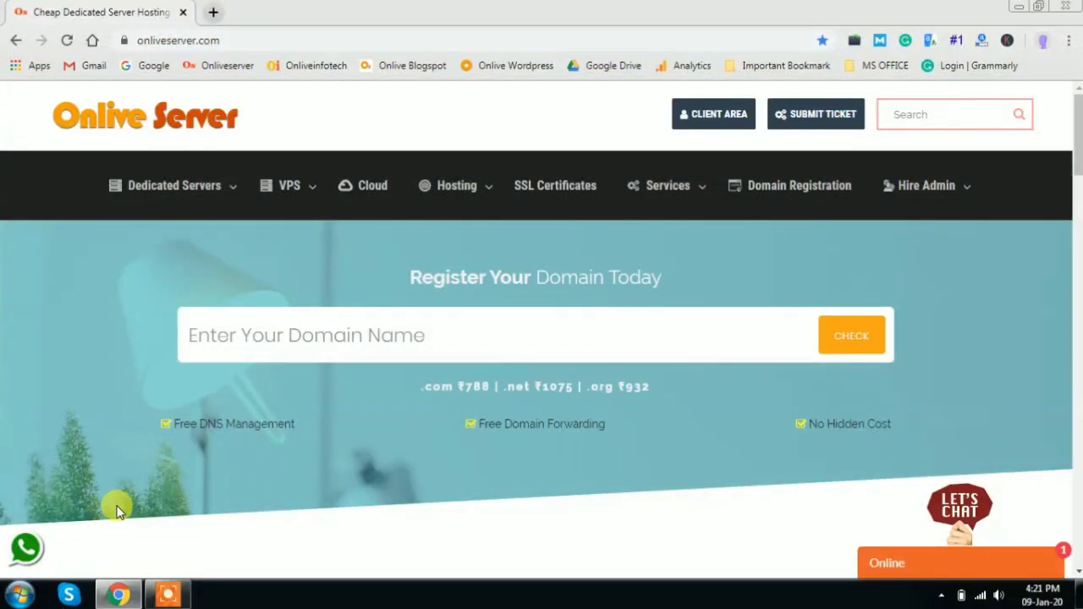
mouse_move(145, 492)
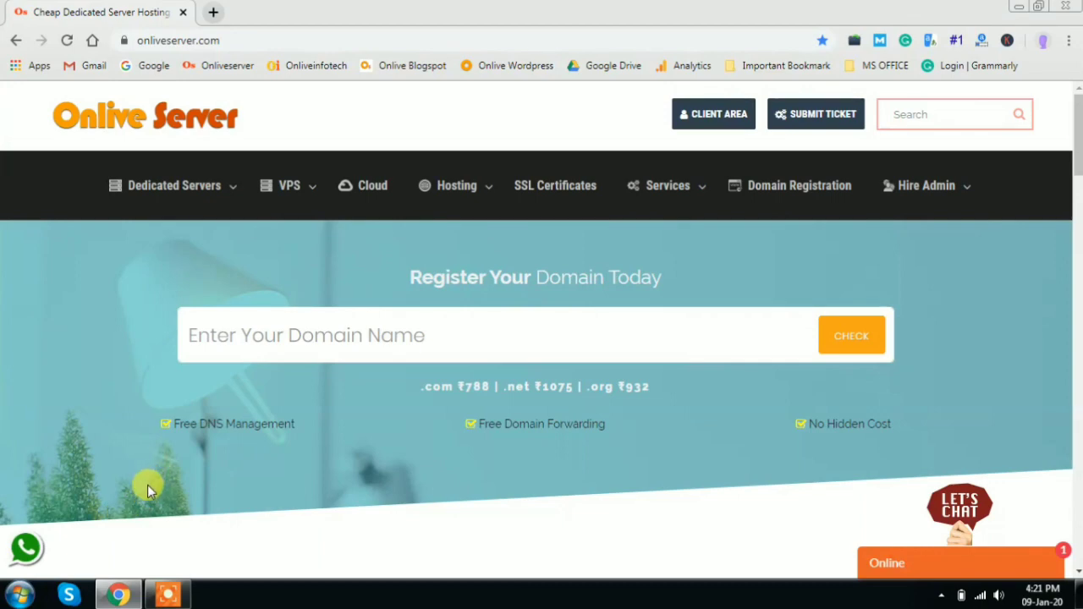
mouse_move(162, 468)
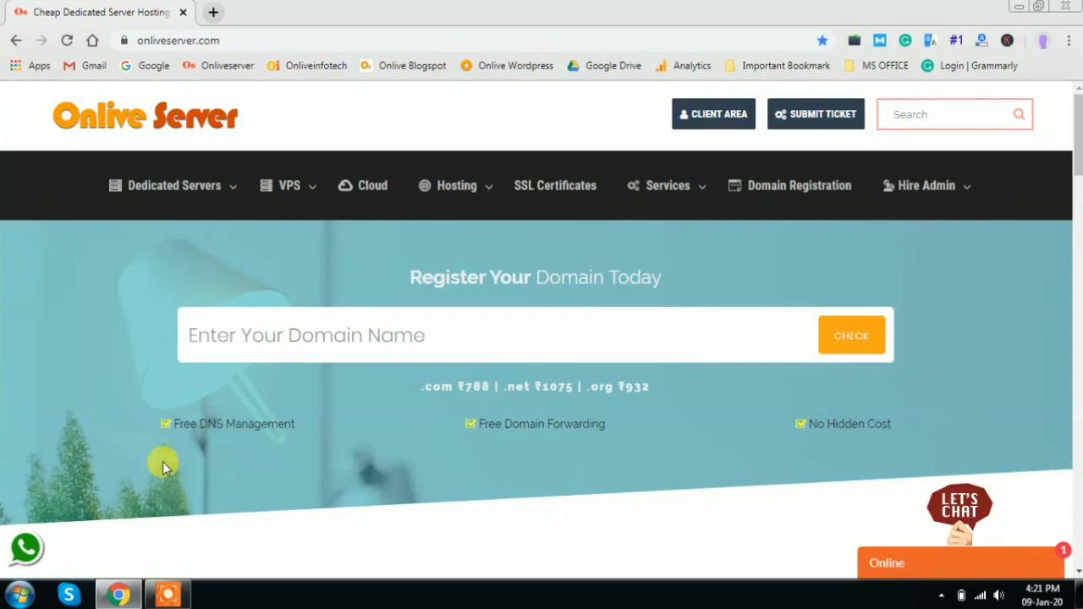
mouse_move(210, 421)
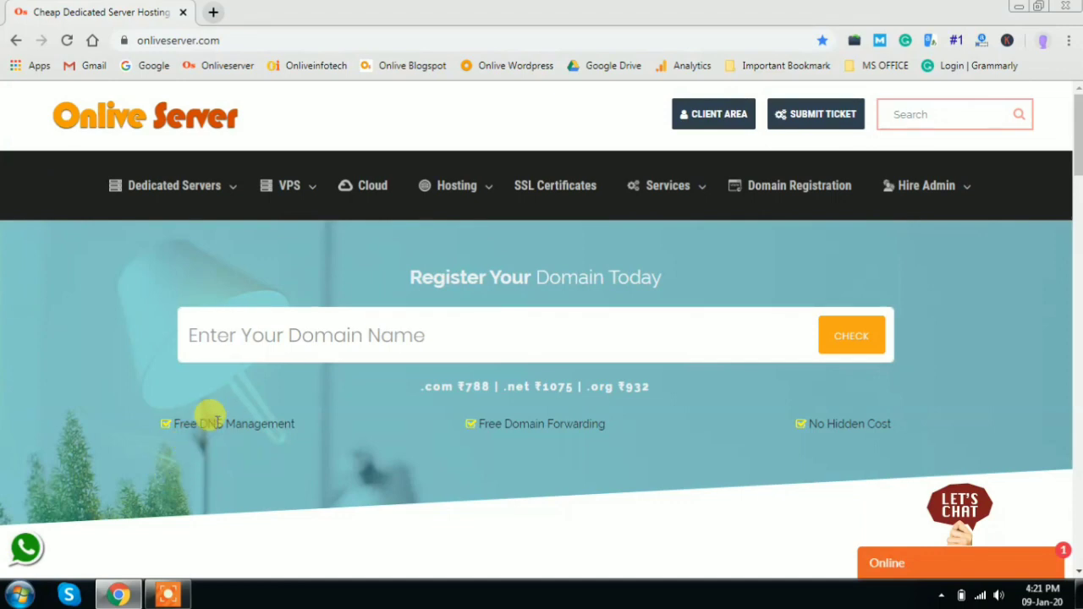
mouse_move(127, 376)
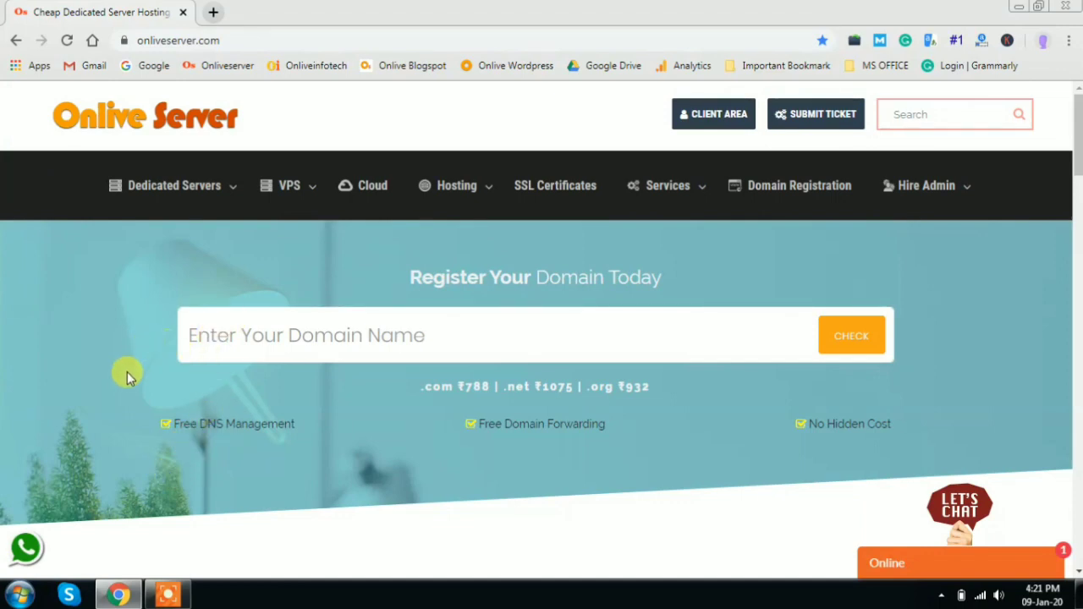
Step: Scroll through the Onlive Server page and dismiss the live chat form
scroll(down, 3)
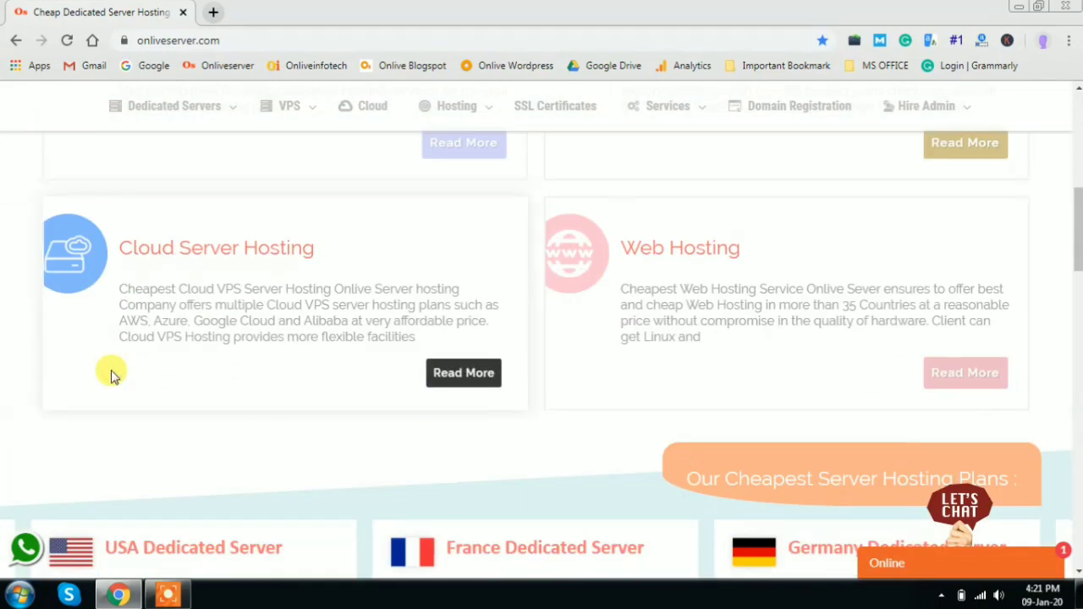
scroll(down, 3)
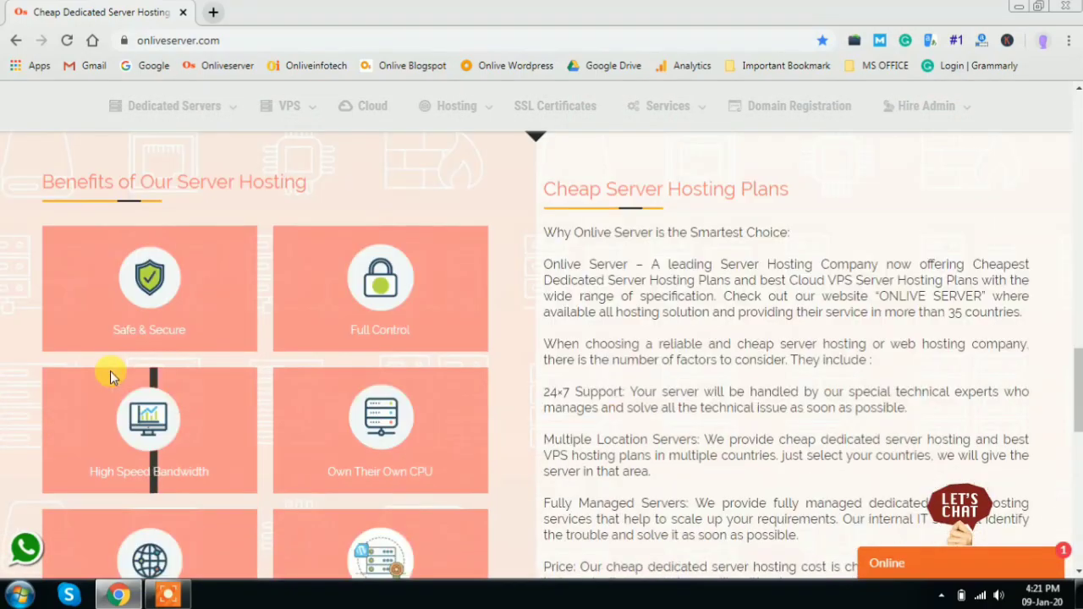
scroll(down, 3)
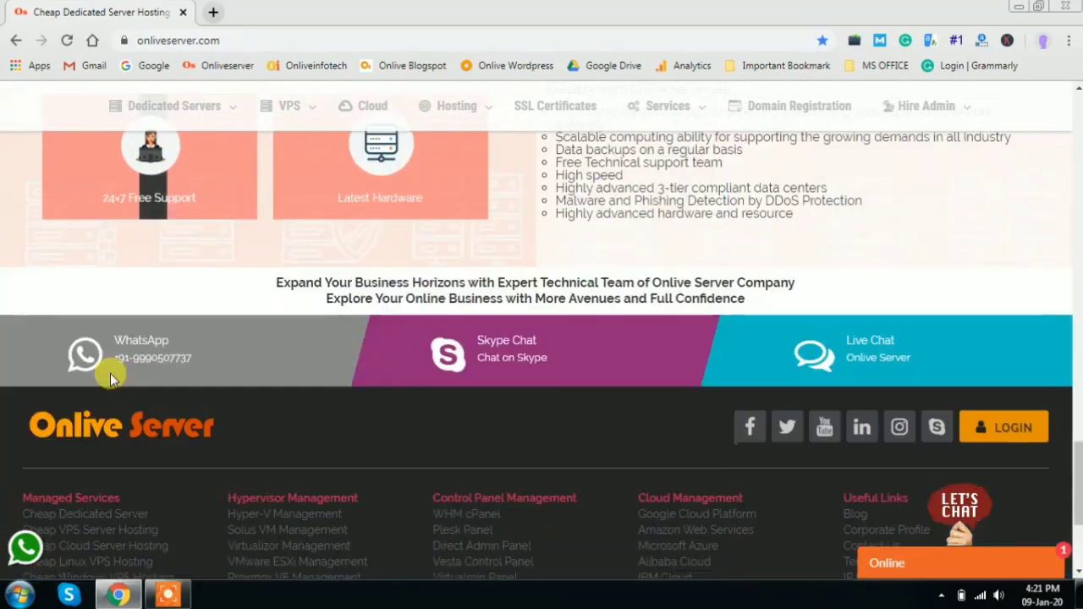
scroll(down, 3)
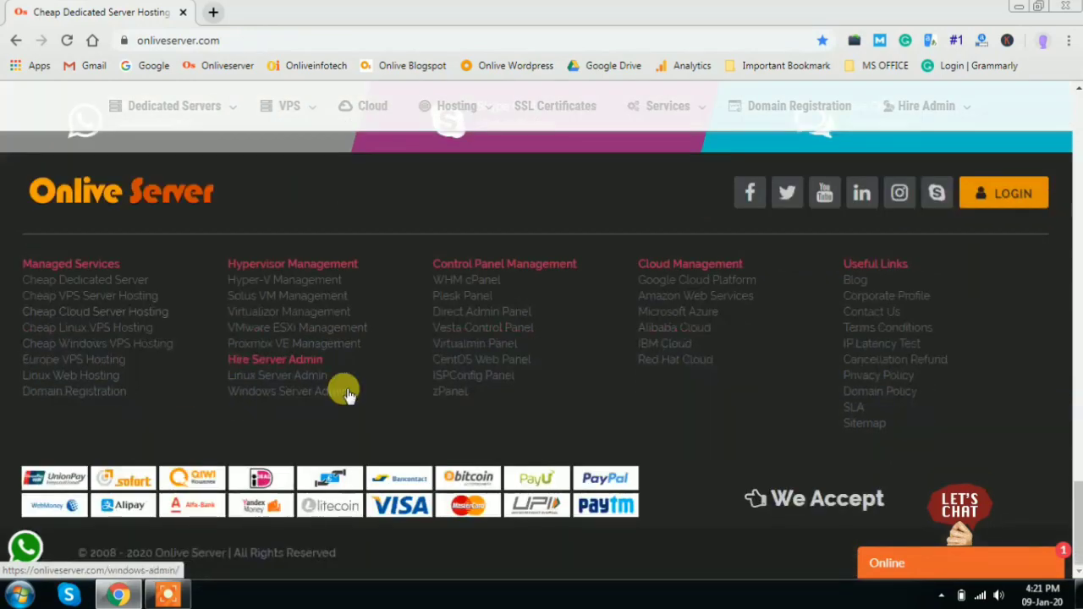
scroll(up, 3)
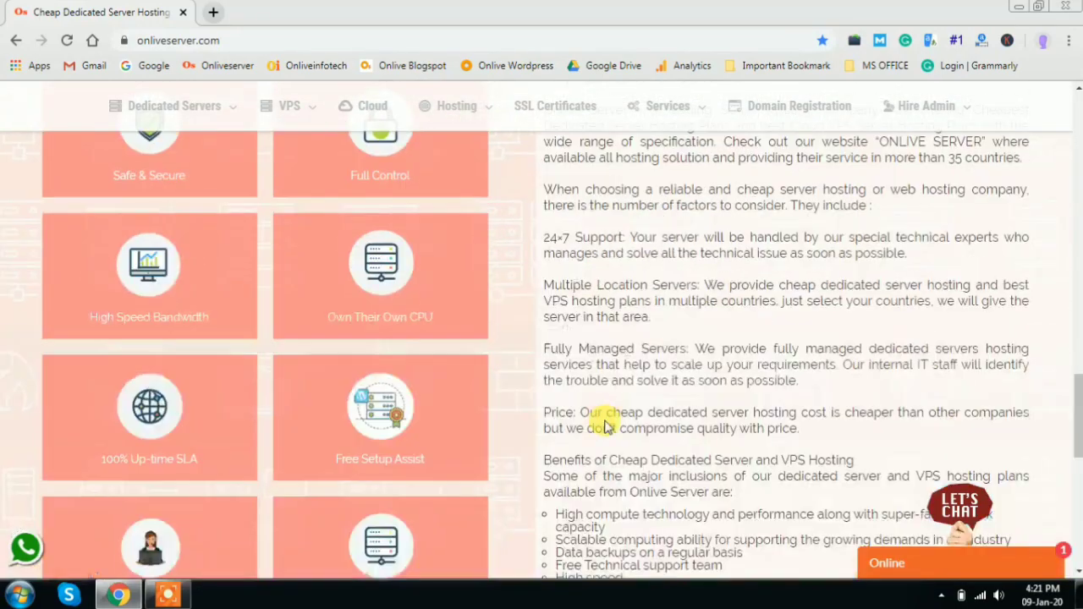
scroll(up, 3)
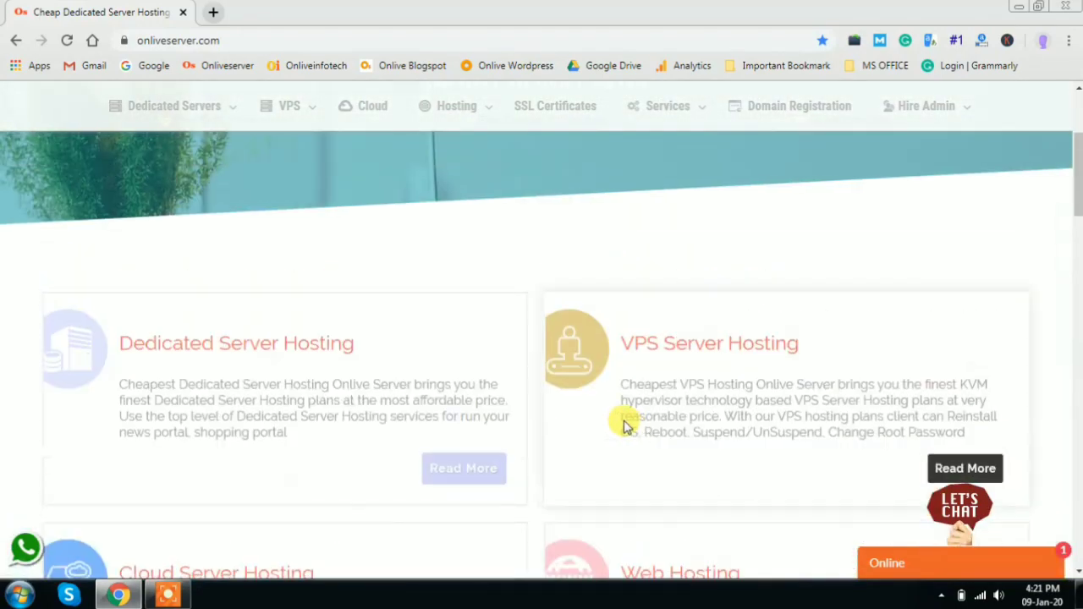
scroll(up, 3)
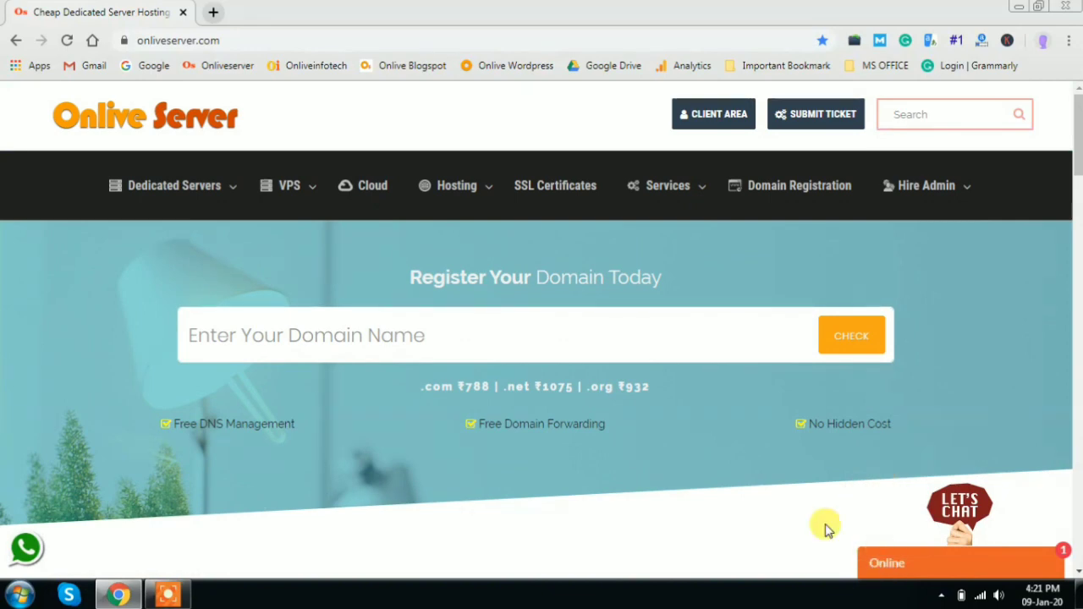
mouse_move(671, 512)
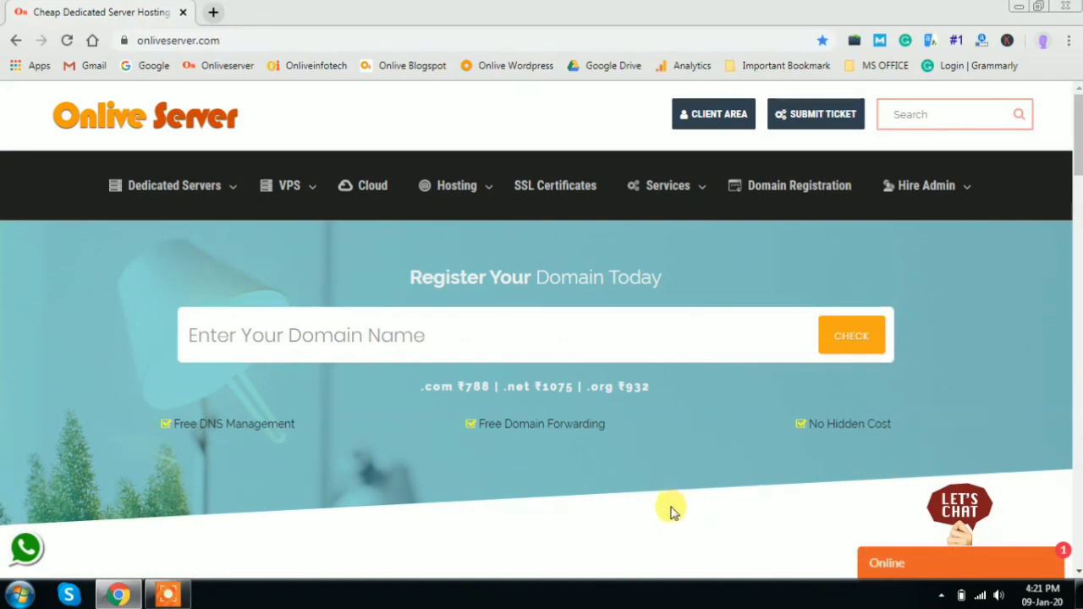
mouse_move(694, 516)
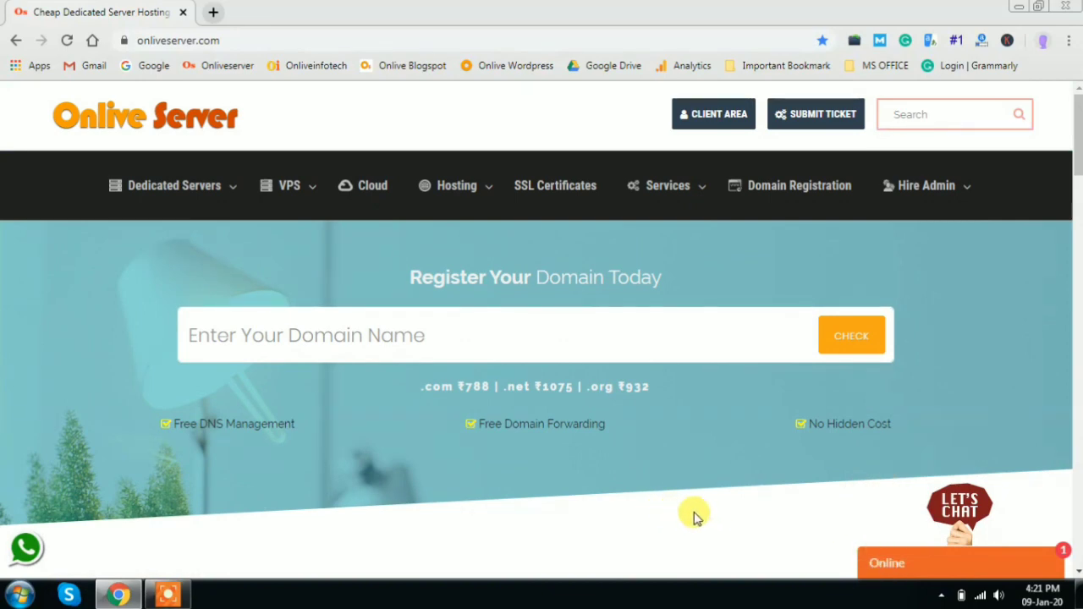
mouse_move(845, 546)
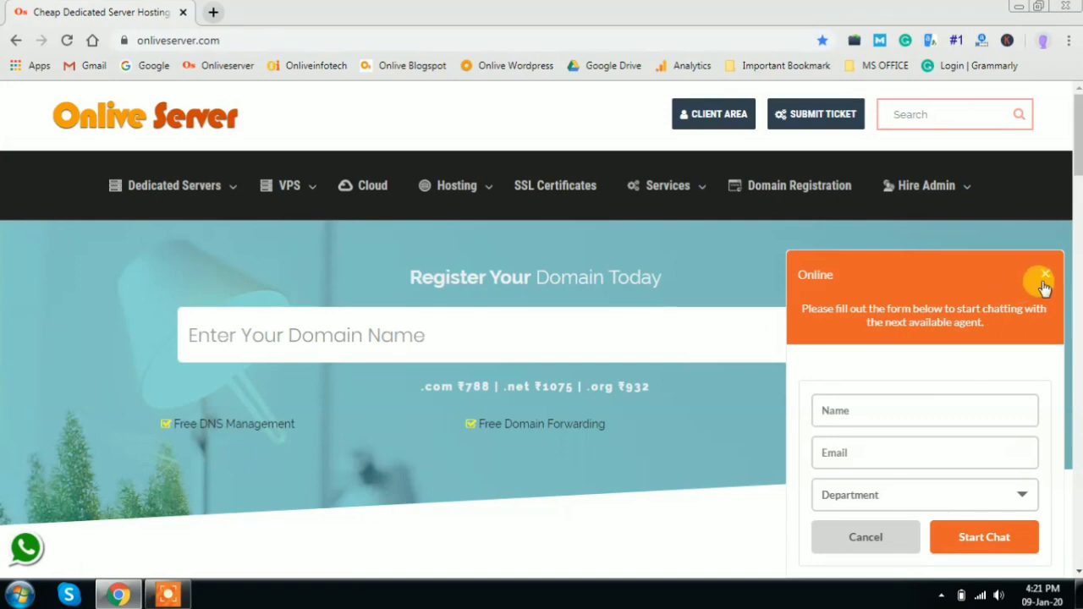
mouse_move(783, 306)
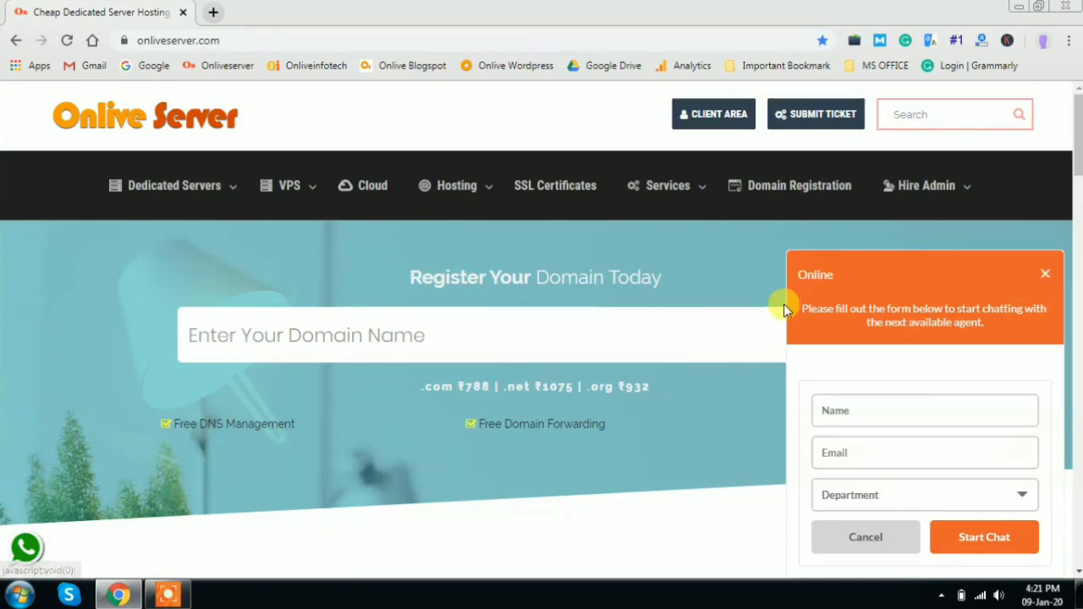
click(1046, 273)
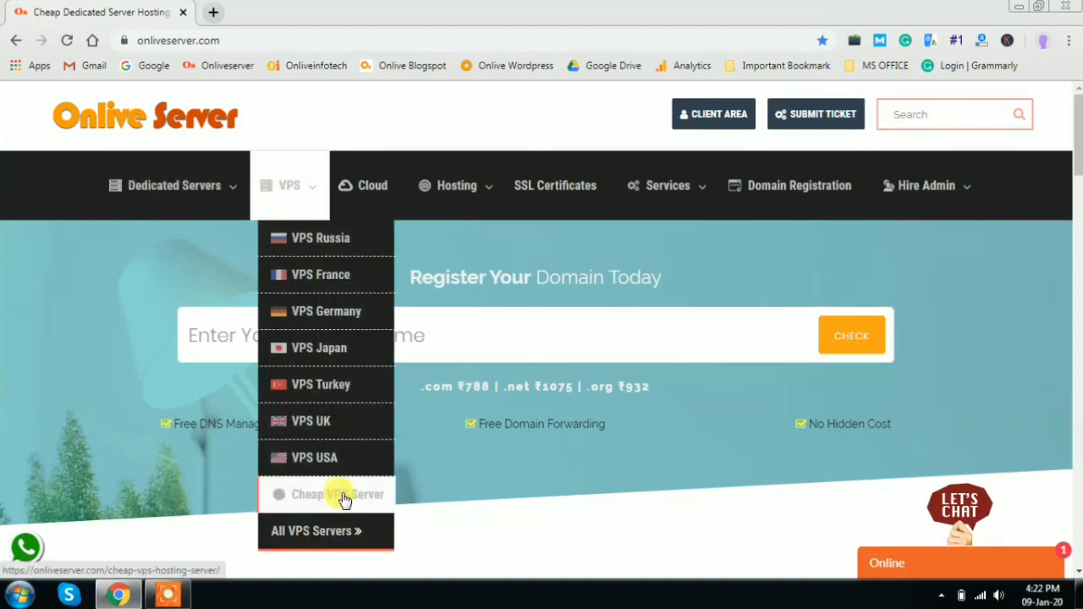
Step: Open Cheap VPS Server hosting and review plans Sweden through France with monthly prices
click(326, 495)
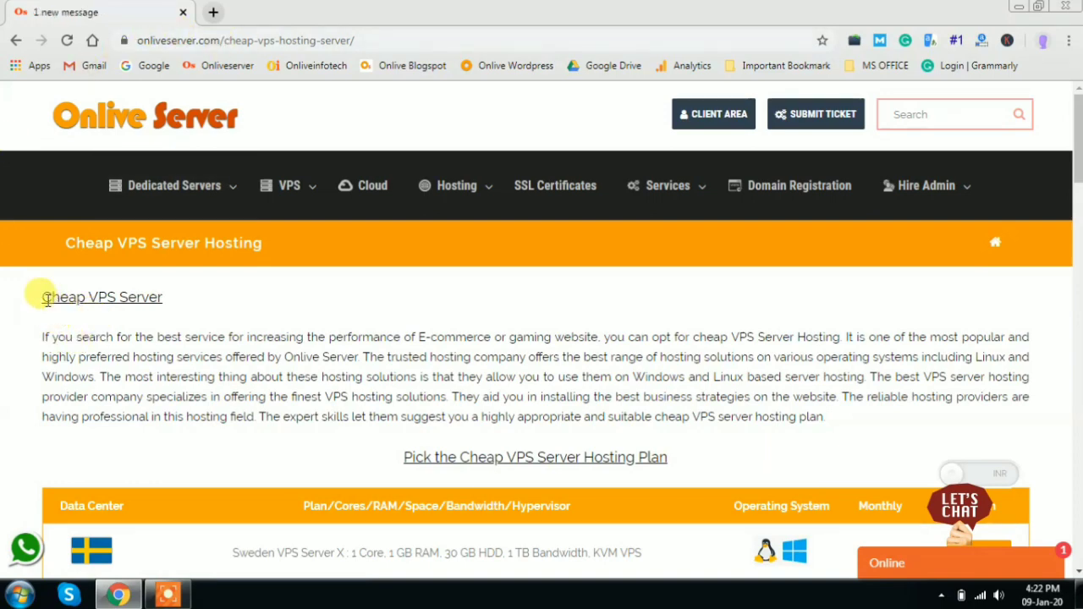
double_click(102, 297)
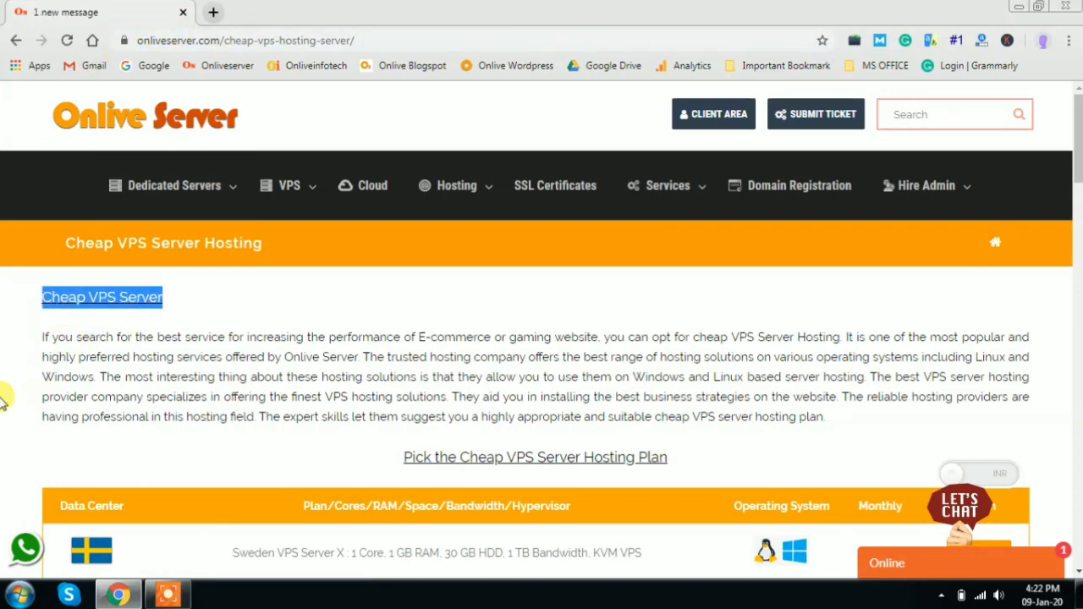
scroll(down, 3)
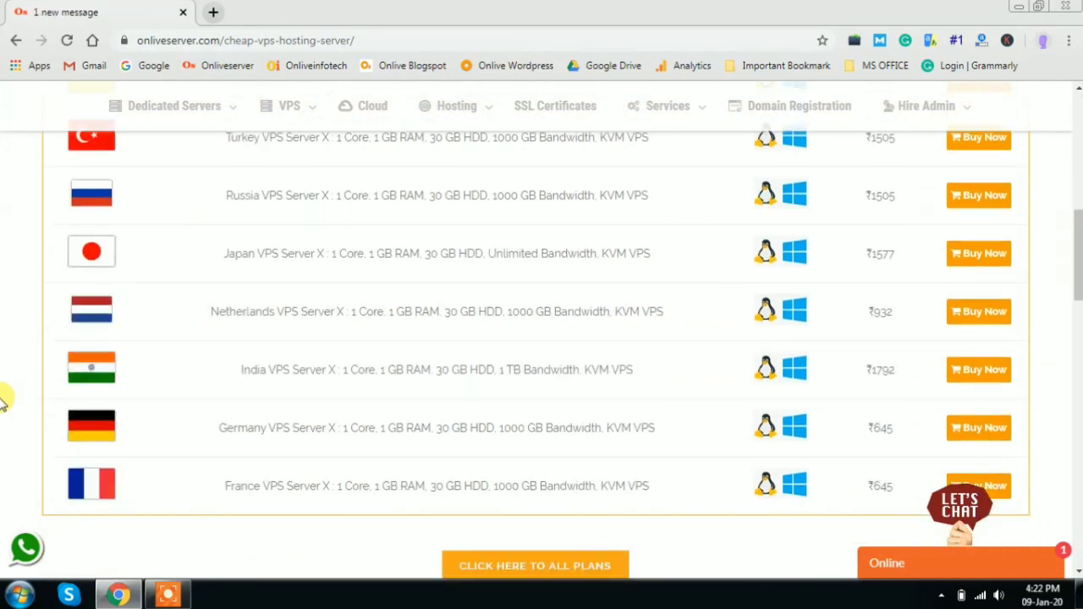
scroll(down, 3)
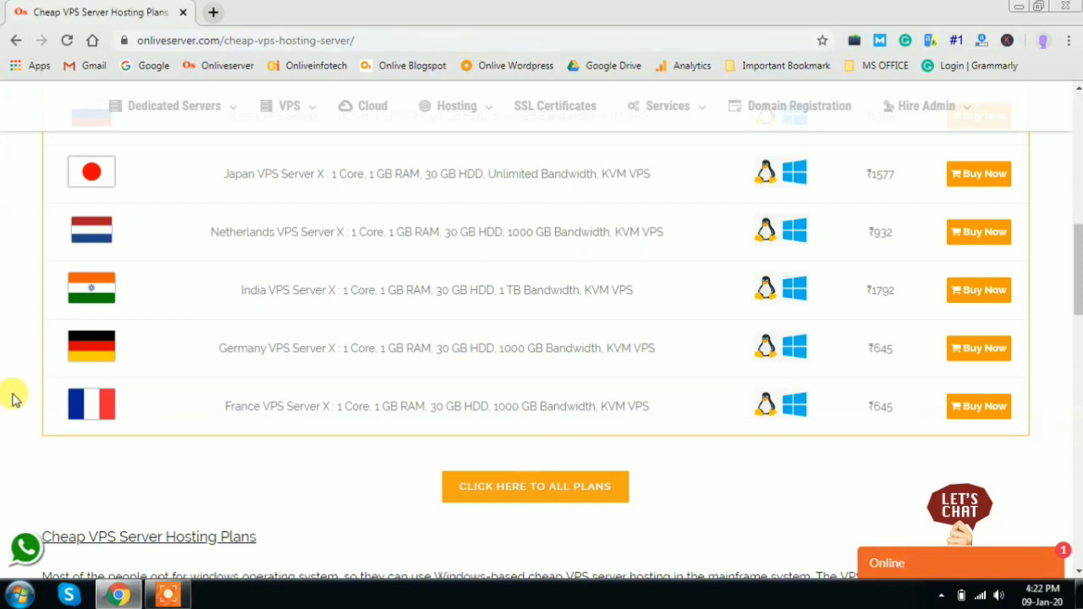
scroll(up, 3)
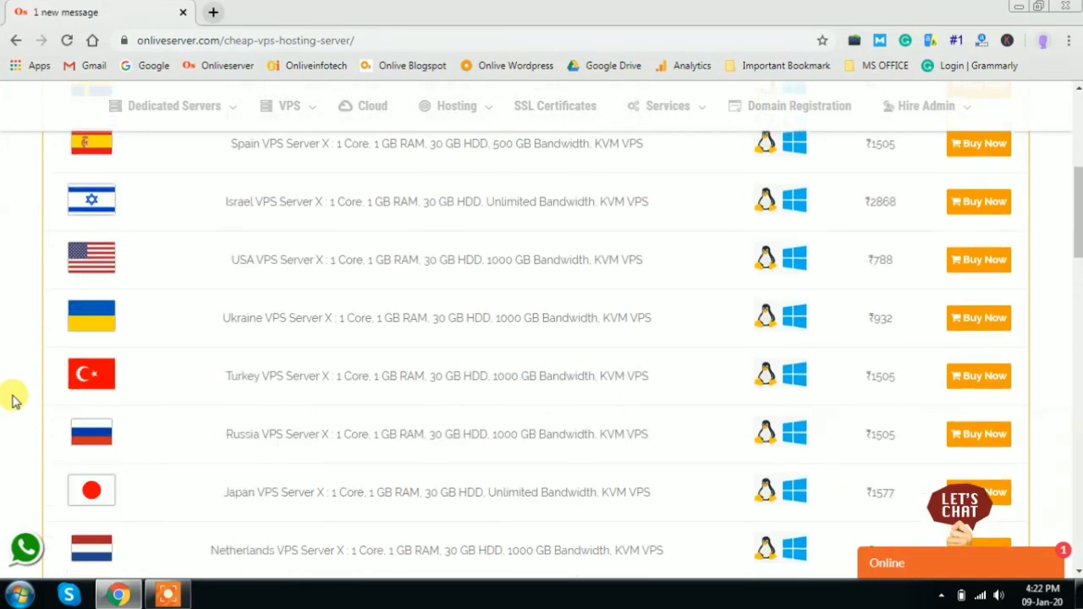
scroll(up, 3)
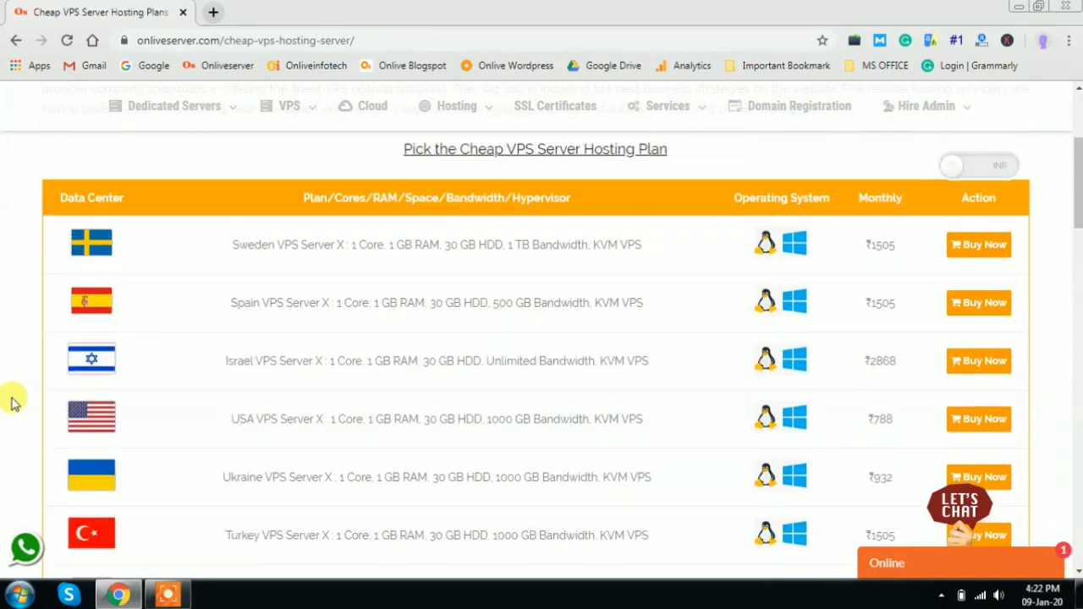
mouse_move(4, 415)
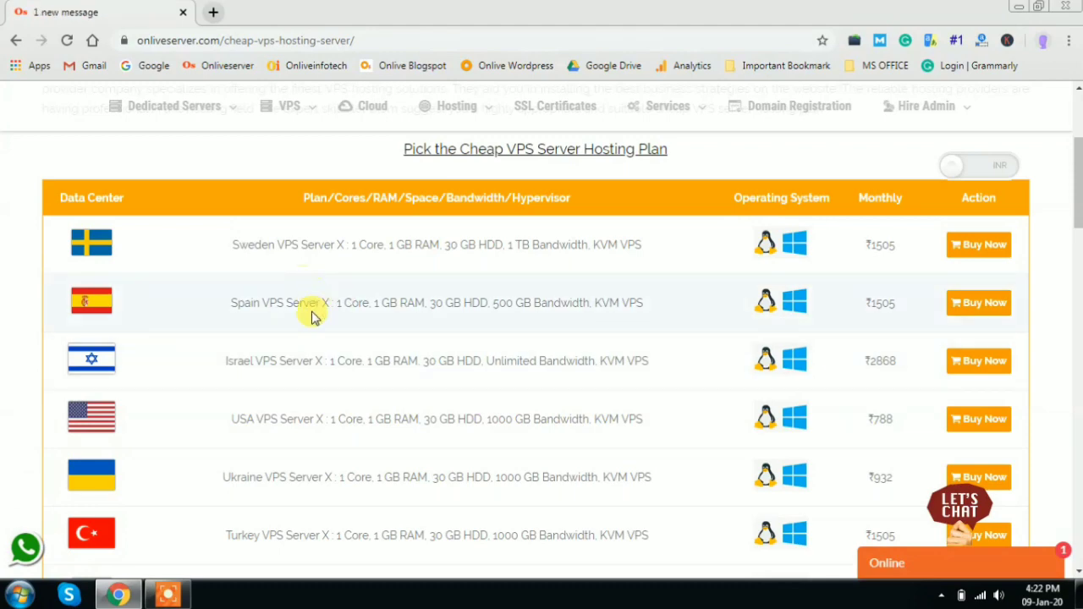
scroll(down, 3)
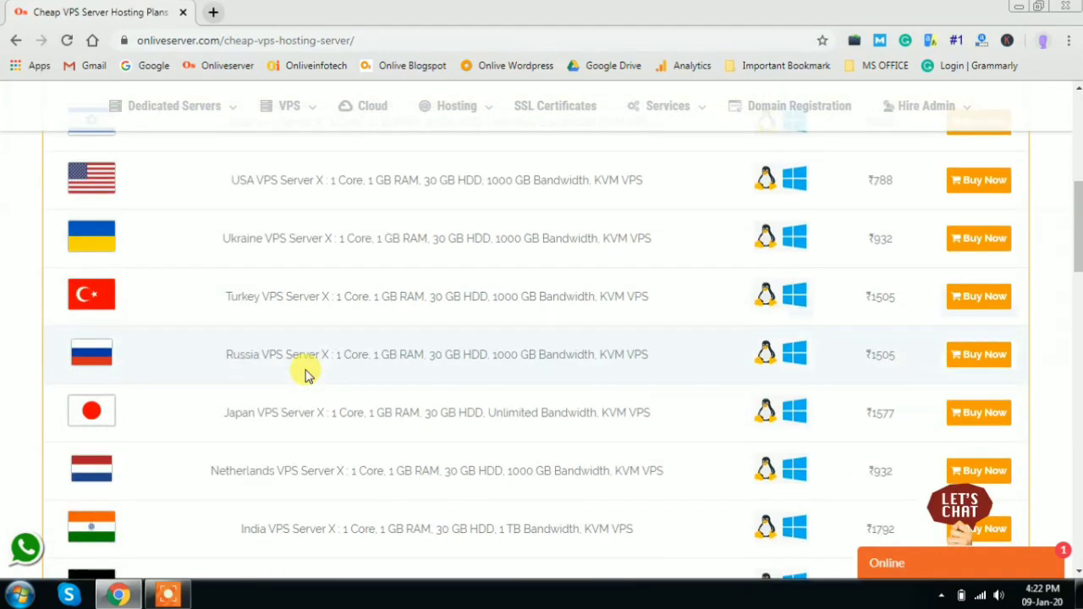
scroll(down, 3)
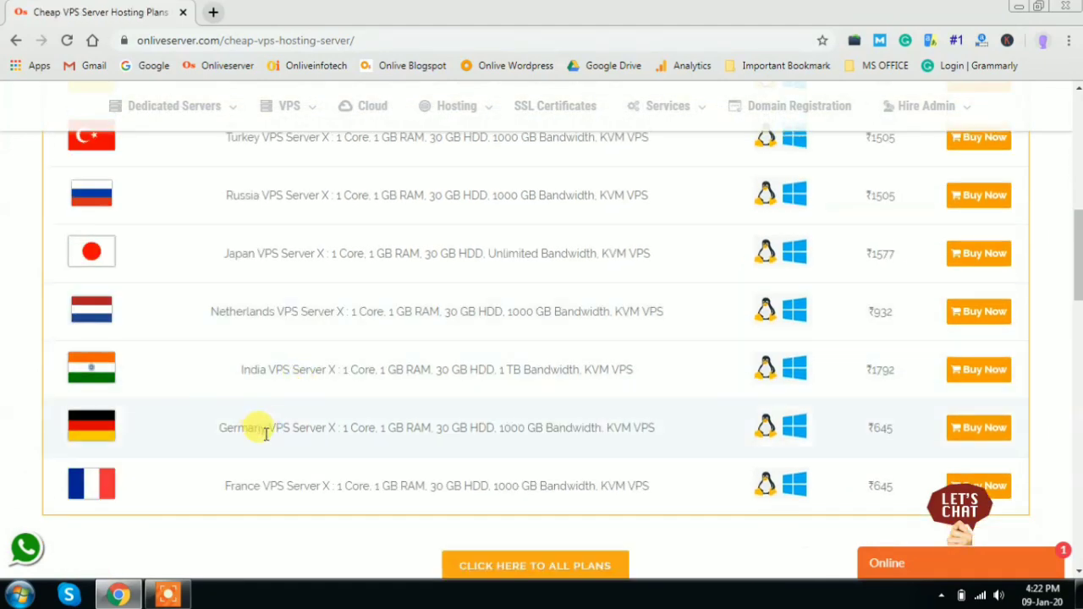
scroll(down, 3)
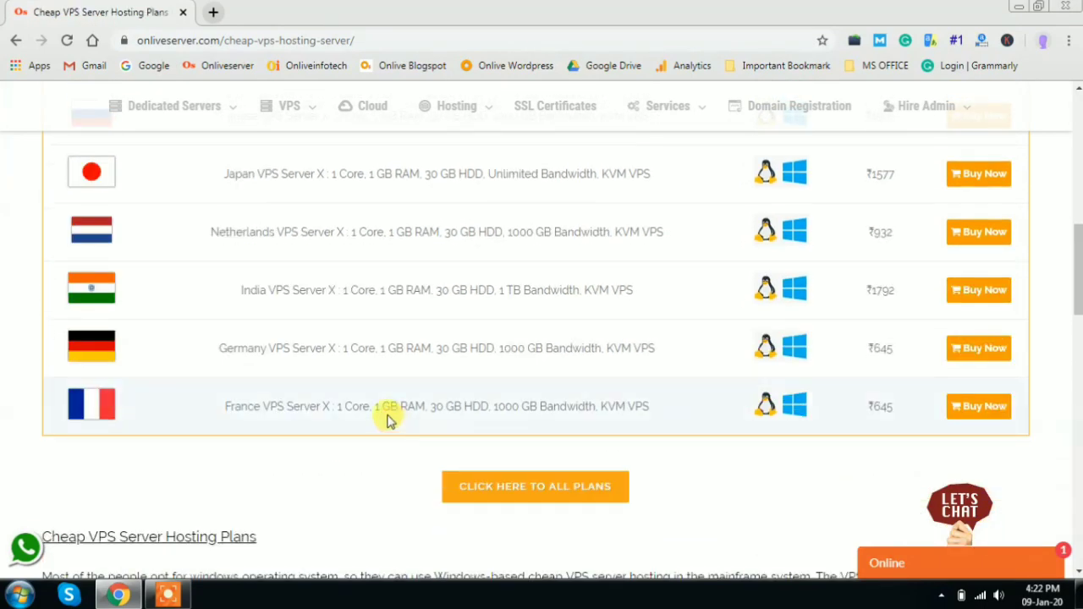
Step: Open order tabs for another plan, India VPS Server X and USA VPS Server X
right_click(978, 348)
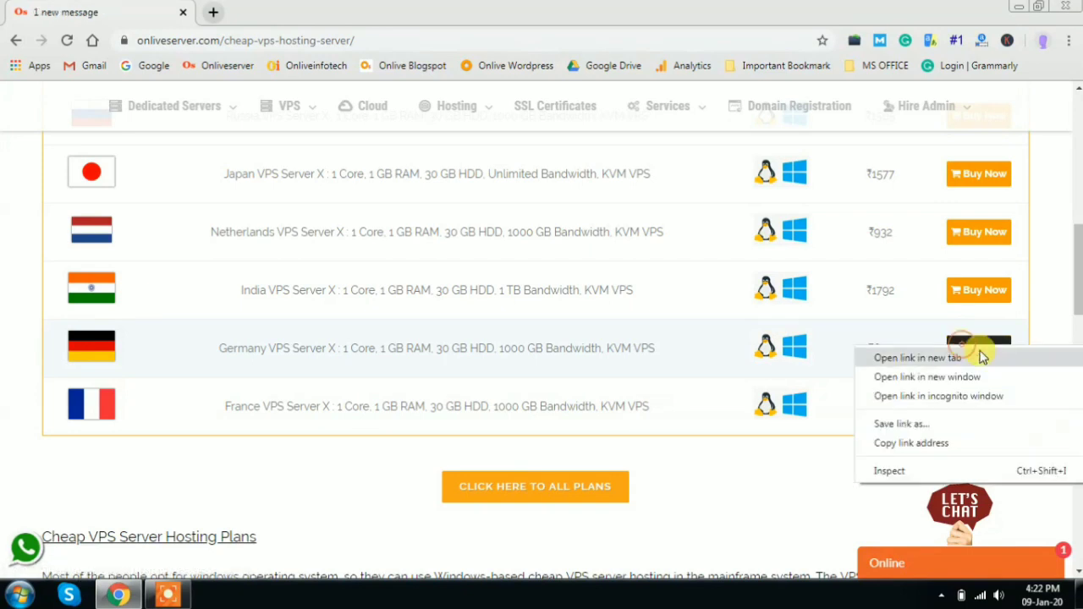
click(917, 357)
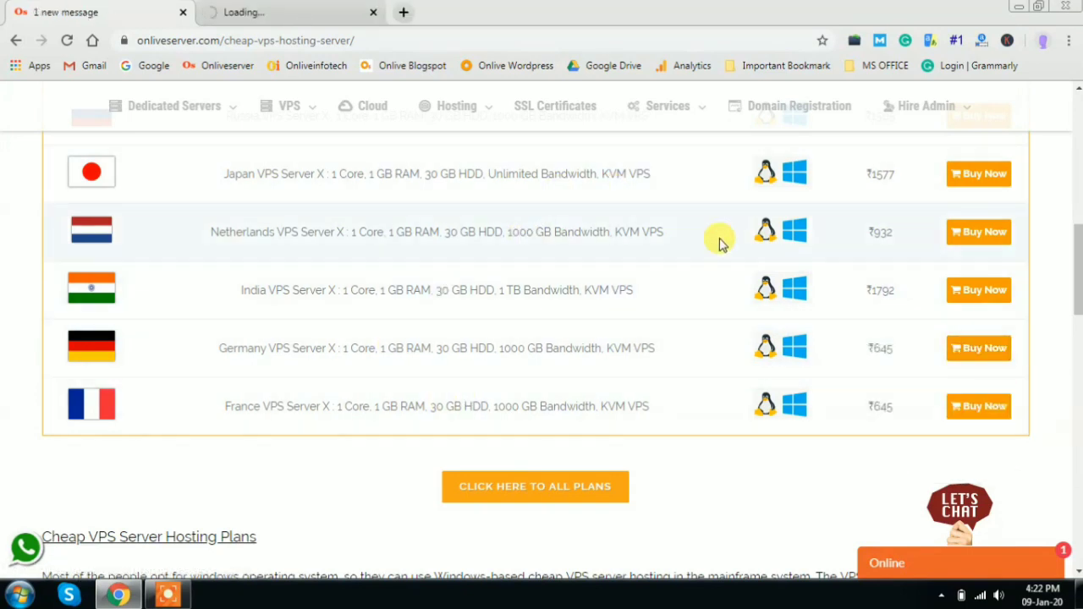
click(978, 289)
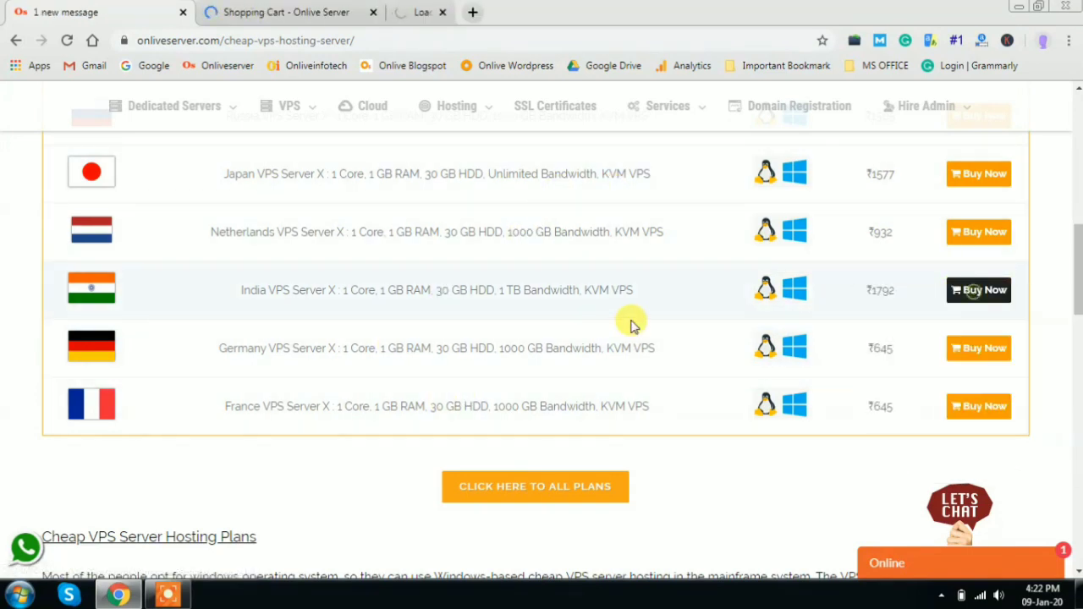
click(979, 289)
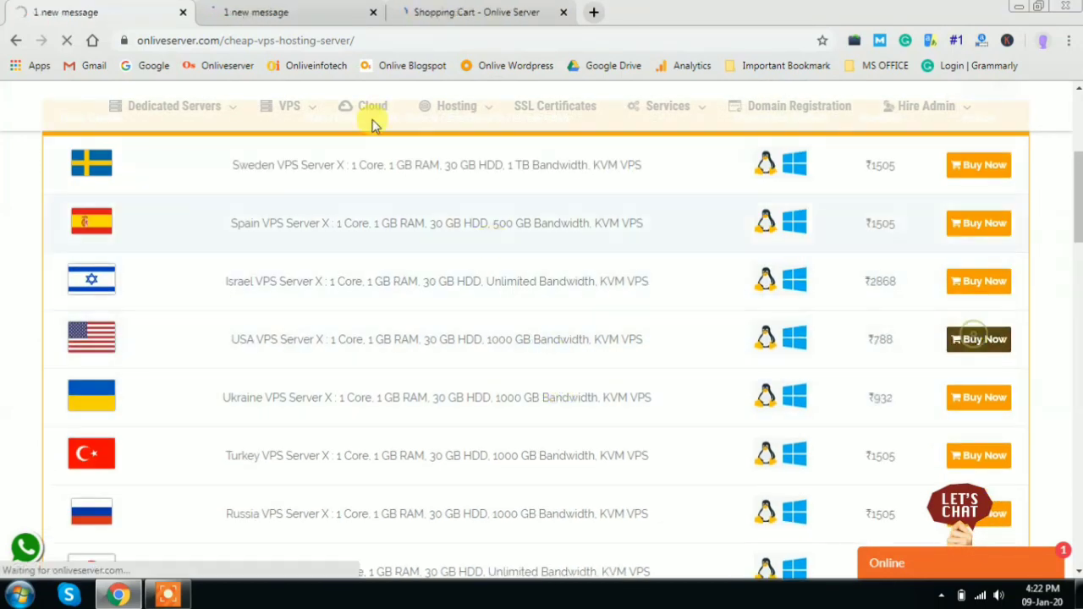
click(978, 339)
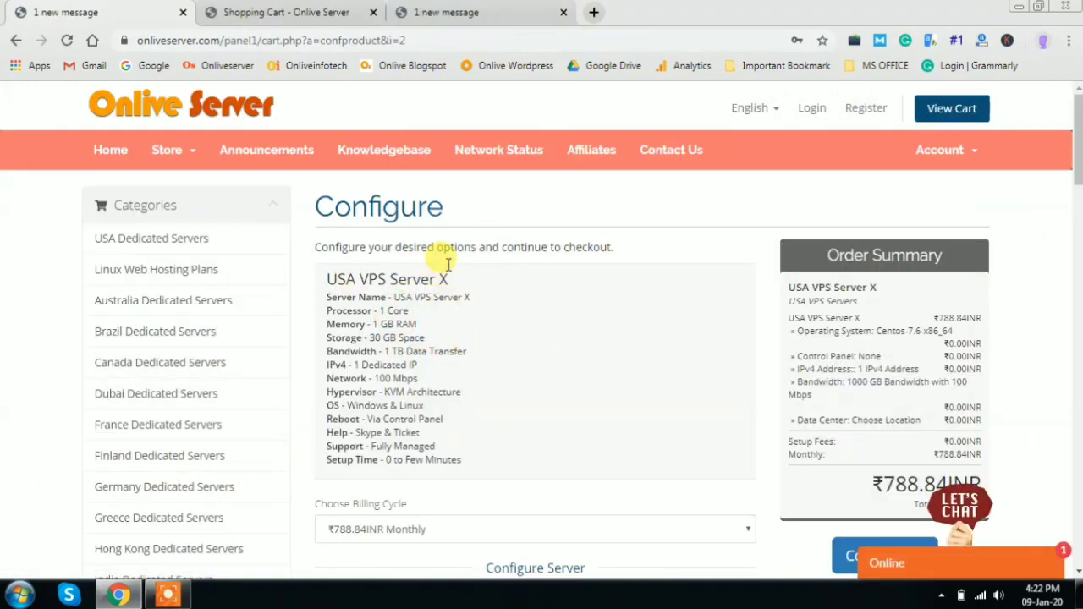
mouse_move(593, 277)
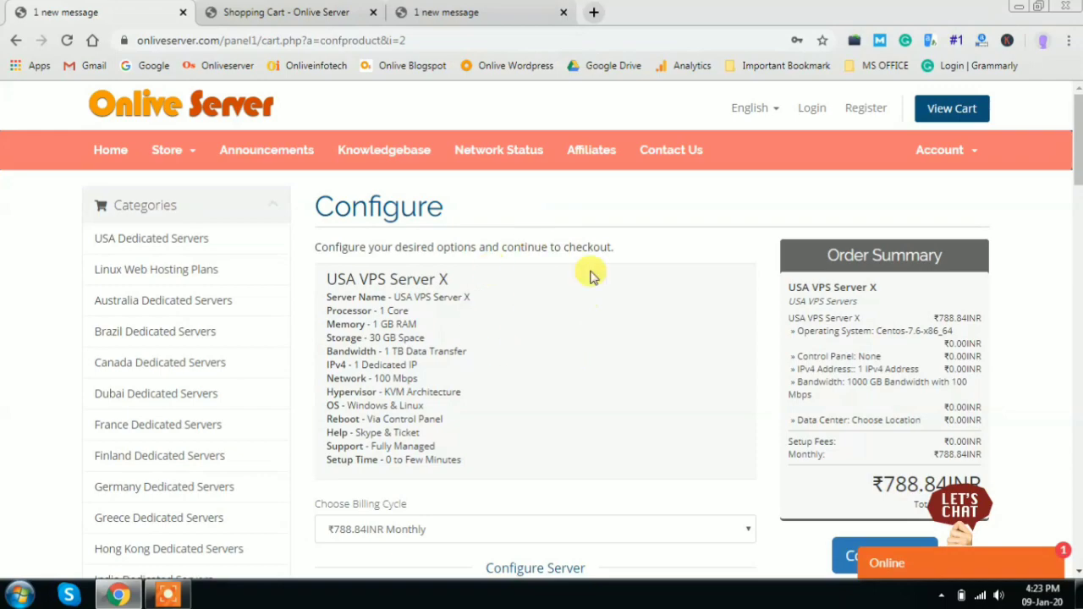
Step: Switch to the India VPS Server X tab and scroll its ₹1792.83 Noida configuration
scroll(down, 3)
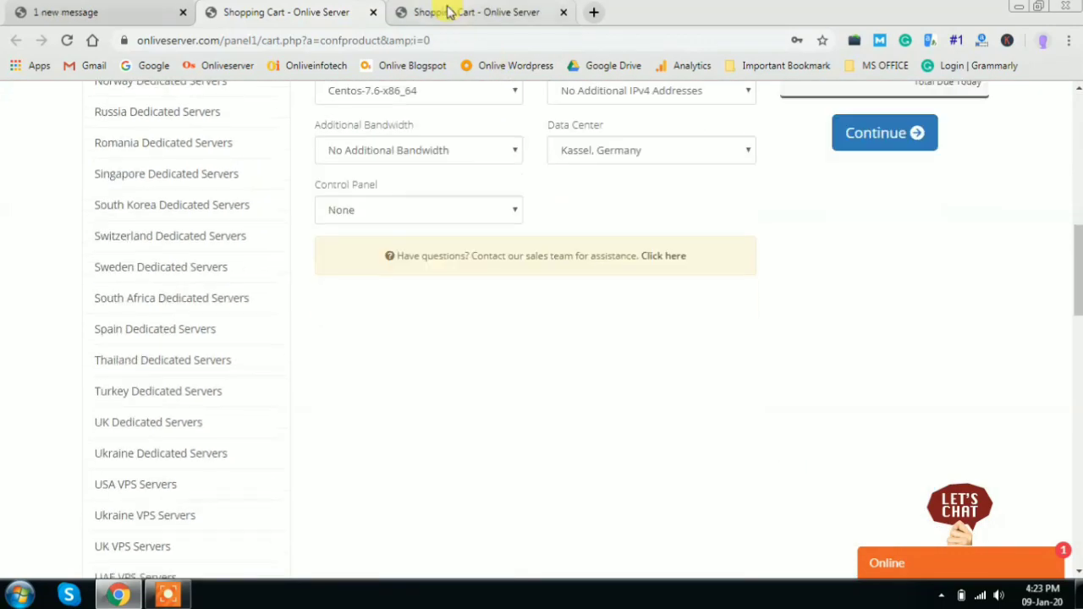
click(474, 12)
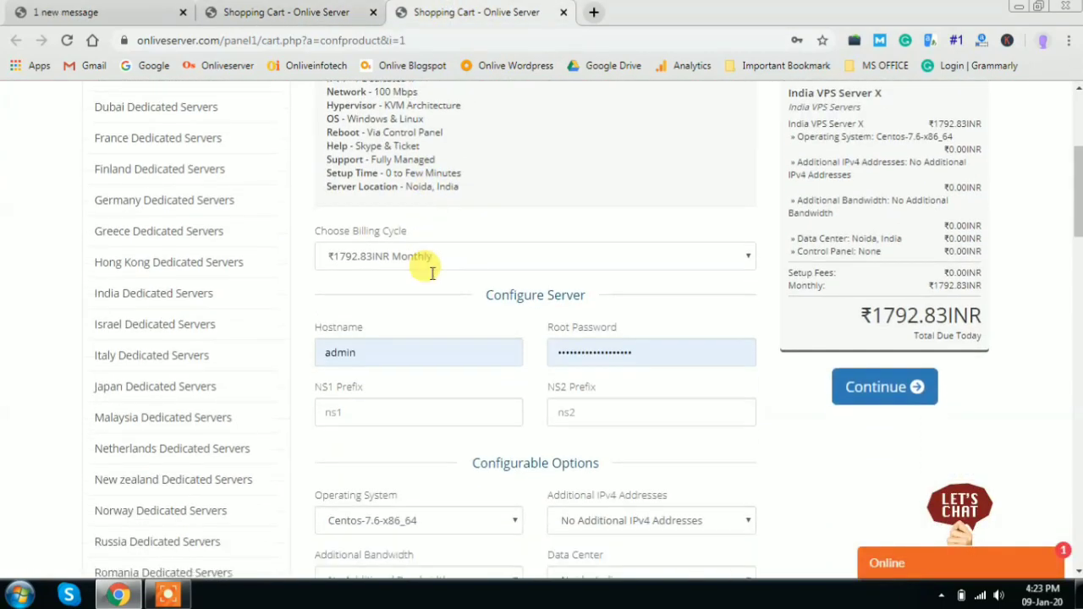
scroll(down, 3)
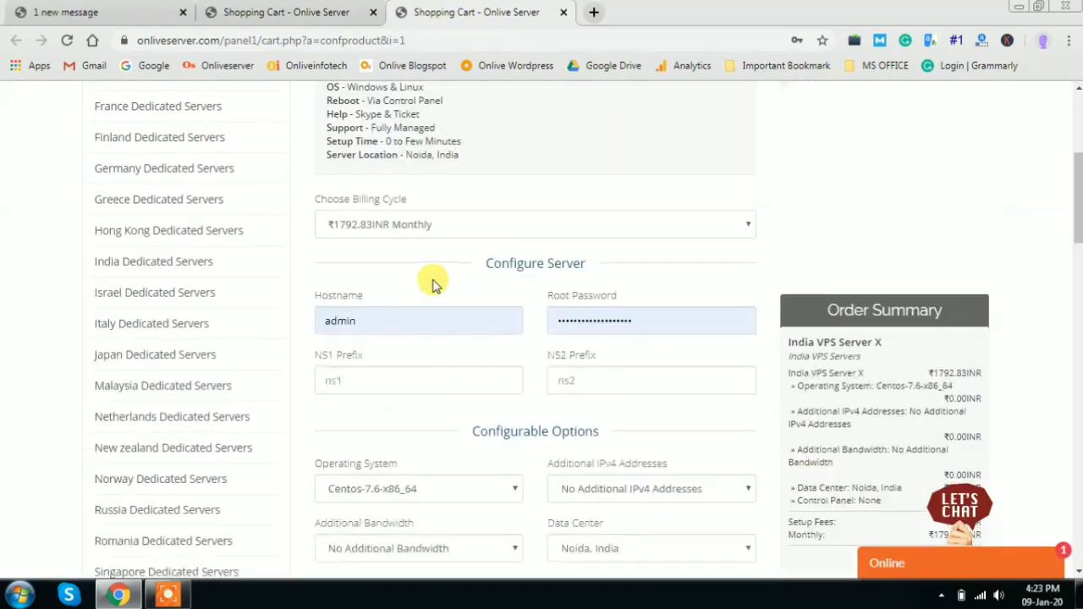
scroll(up, 3)
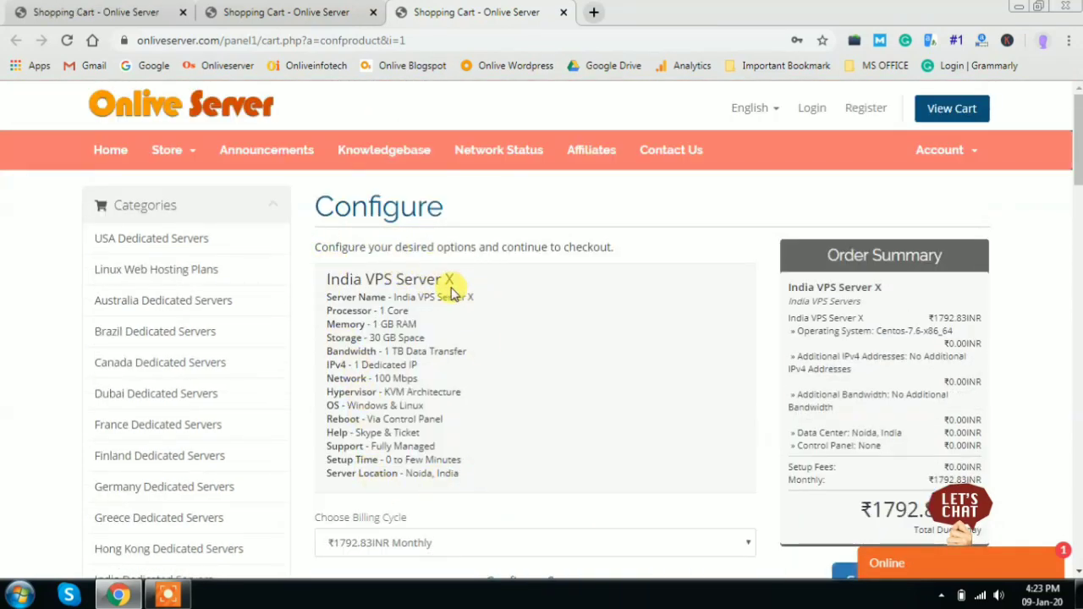
mouse_move(430, 322)
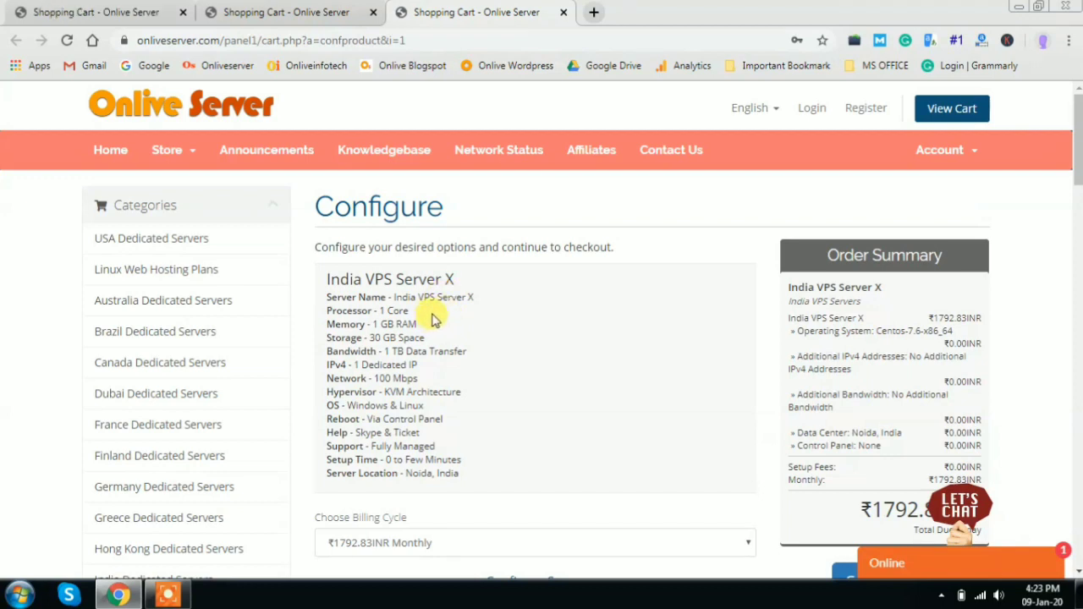
mouse_move(446, 326)
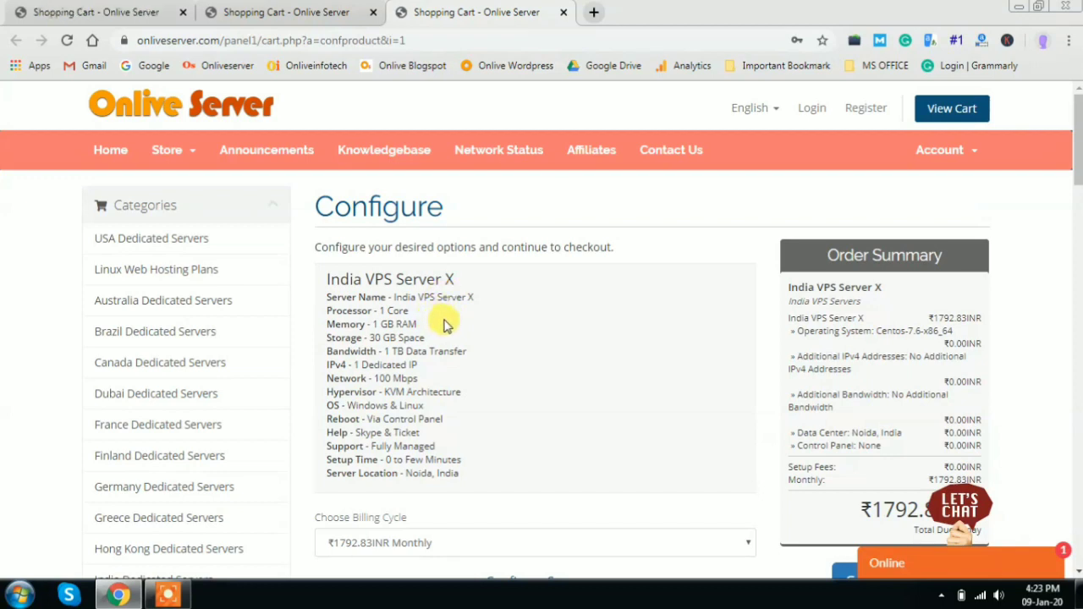
mouse_move(464, 331)
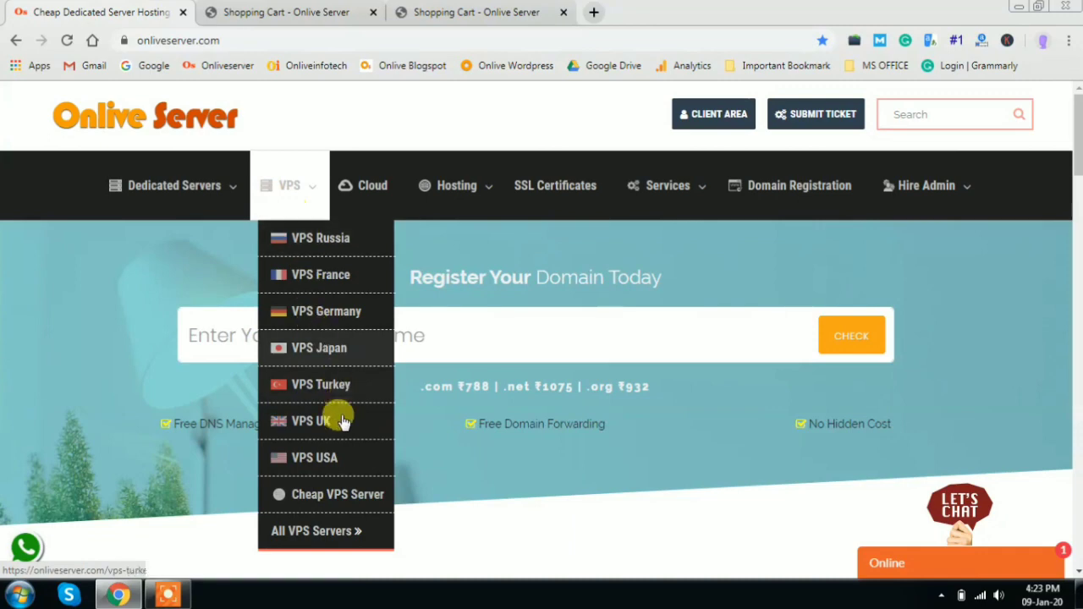
Step: Open the VPS USA plans page and start ordering USA VPS Server Y
click(315, 458)
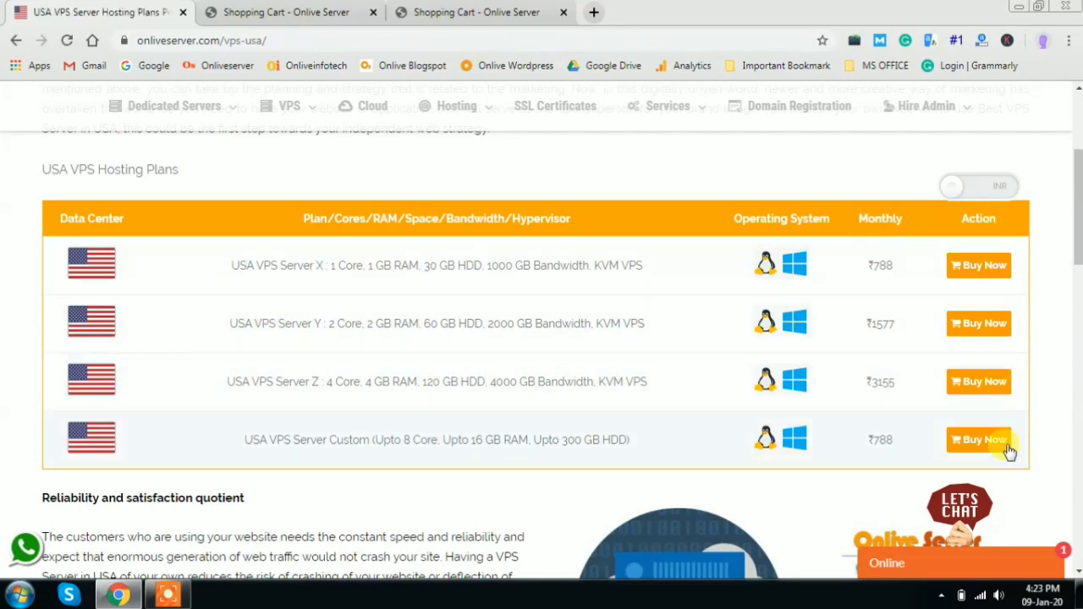
mouse_move(402, 397)
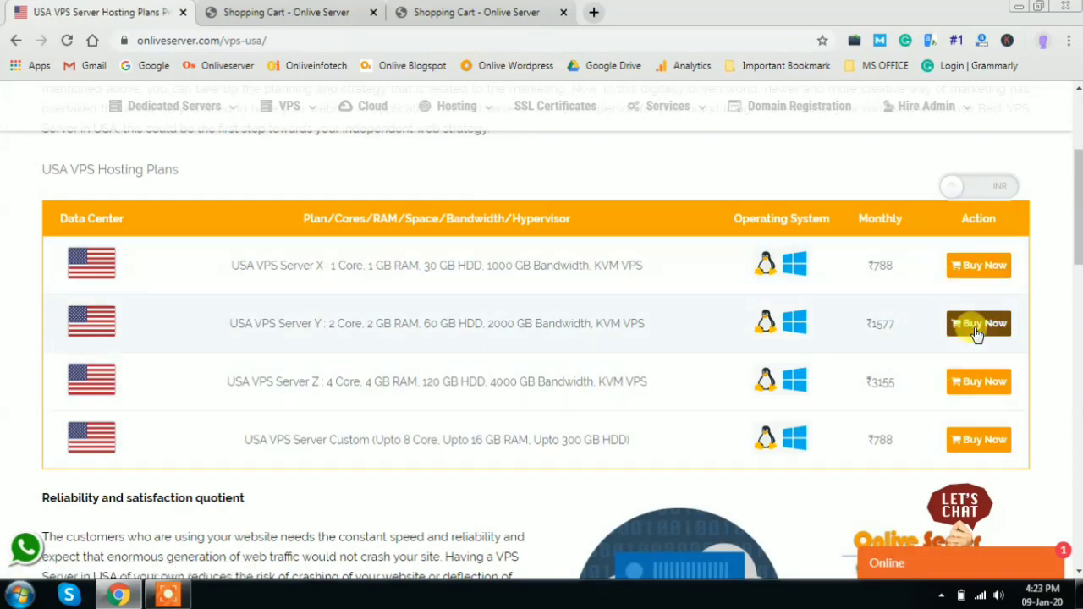
click(979, 323)
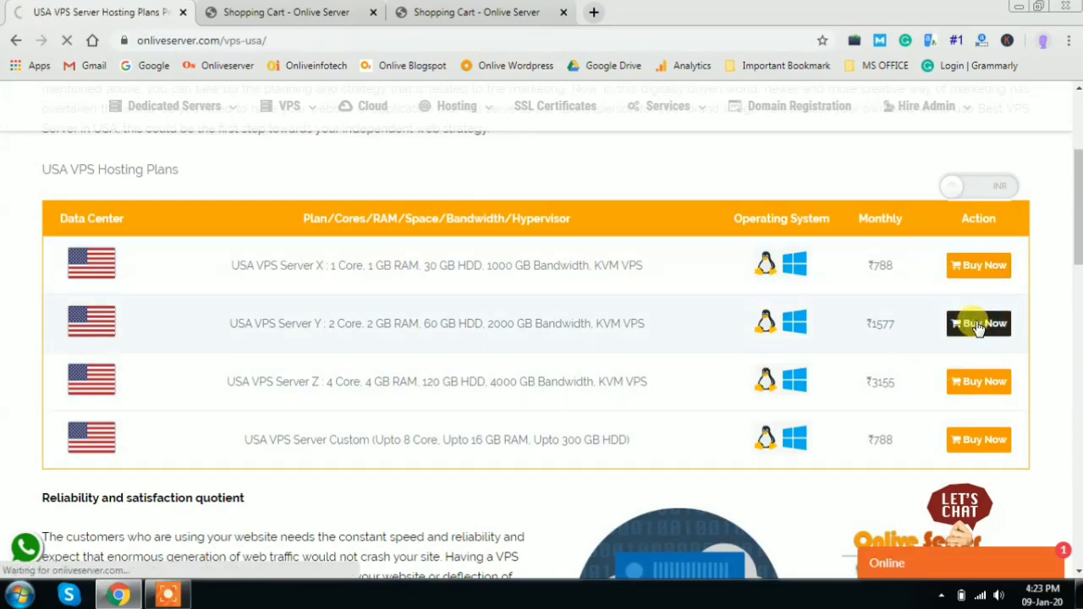
click(978, 323)
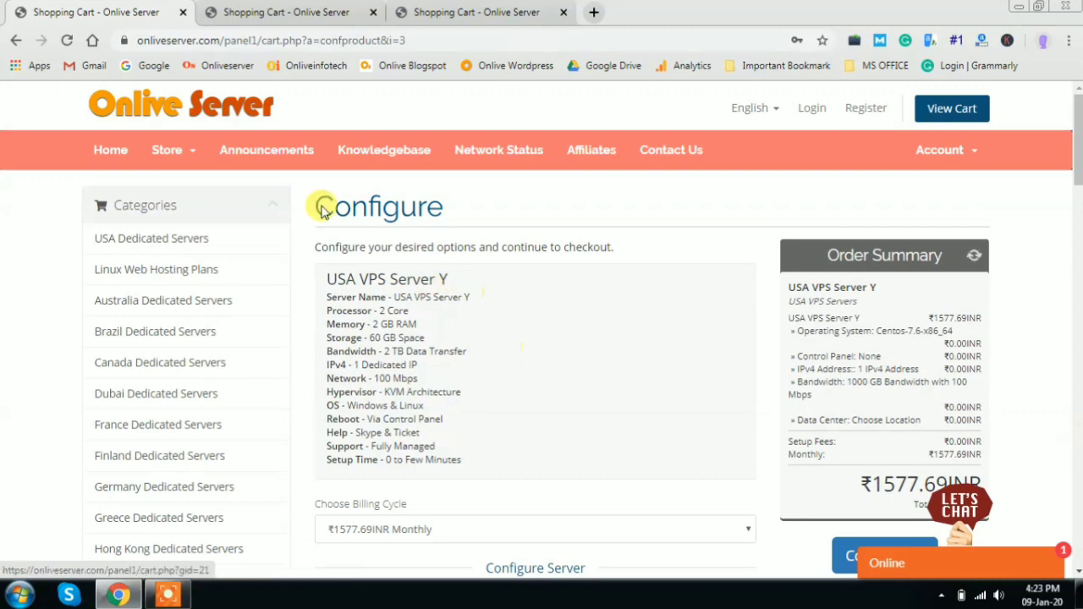
mouse_move(690, 347)
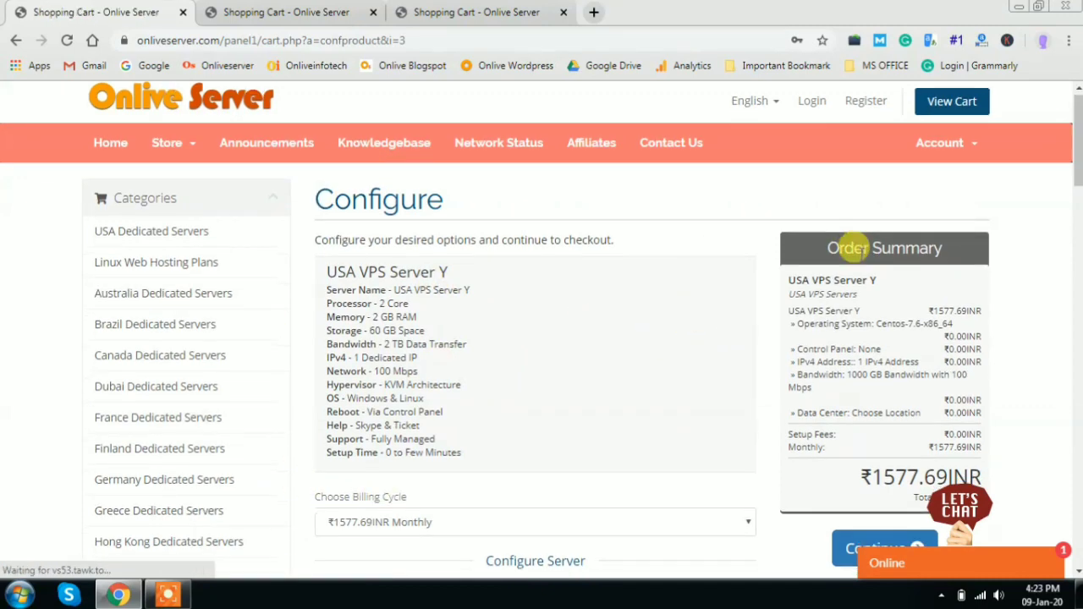
Step: Review the USA VPS Server Y options, keeping CentOS 7.6 as operating system
scroll(down, 3)
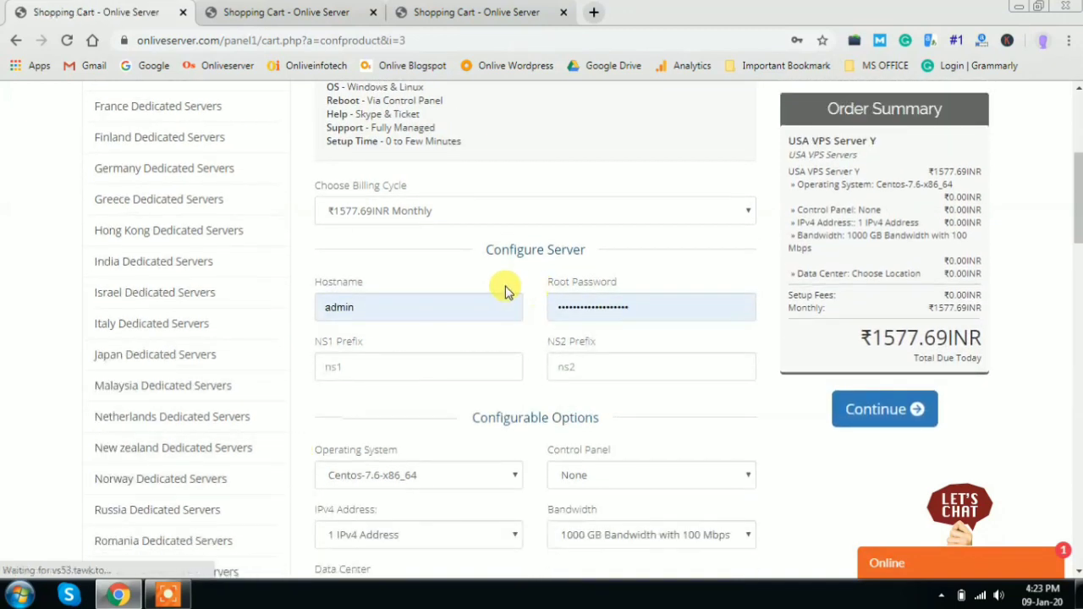
click(534, 210)
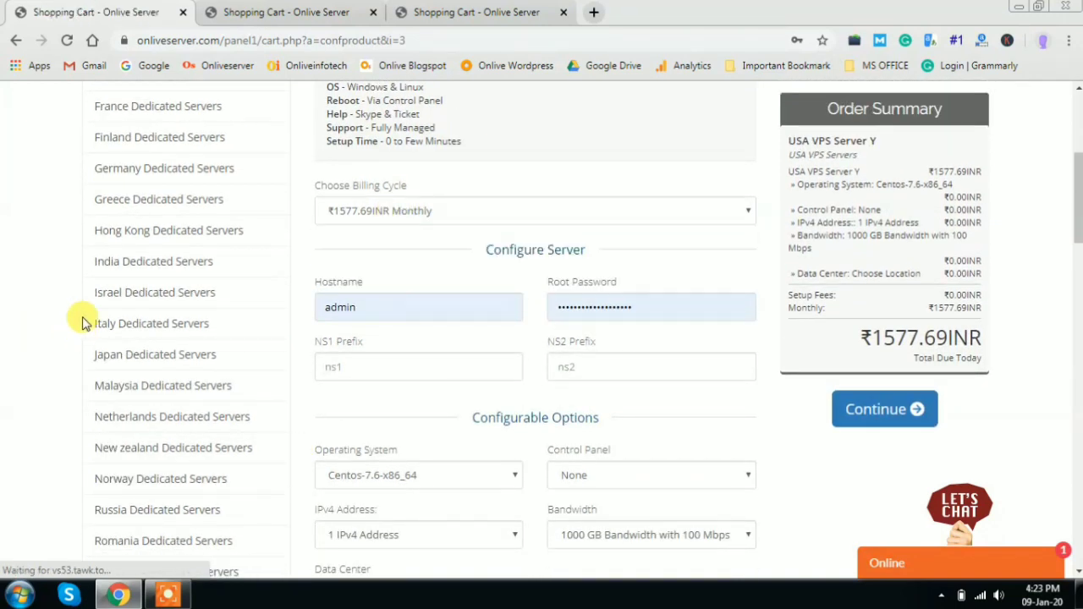
scroll(down, 3)
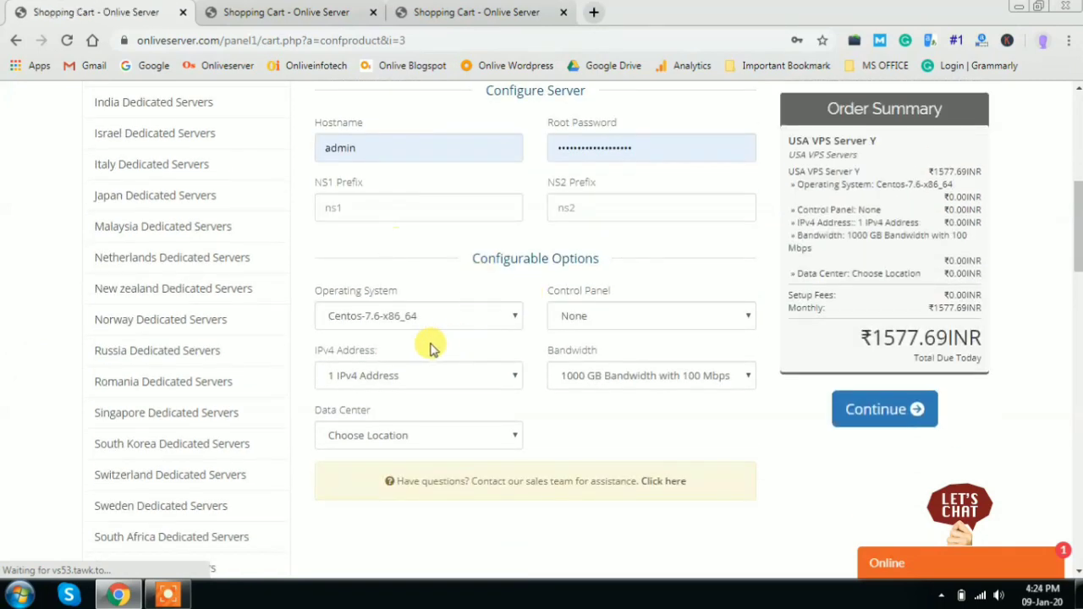
click(419, 316)
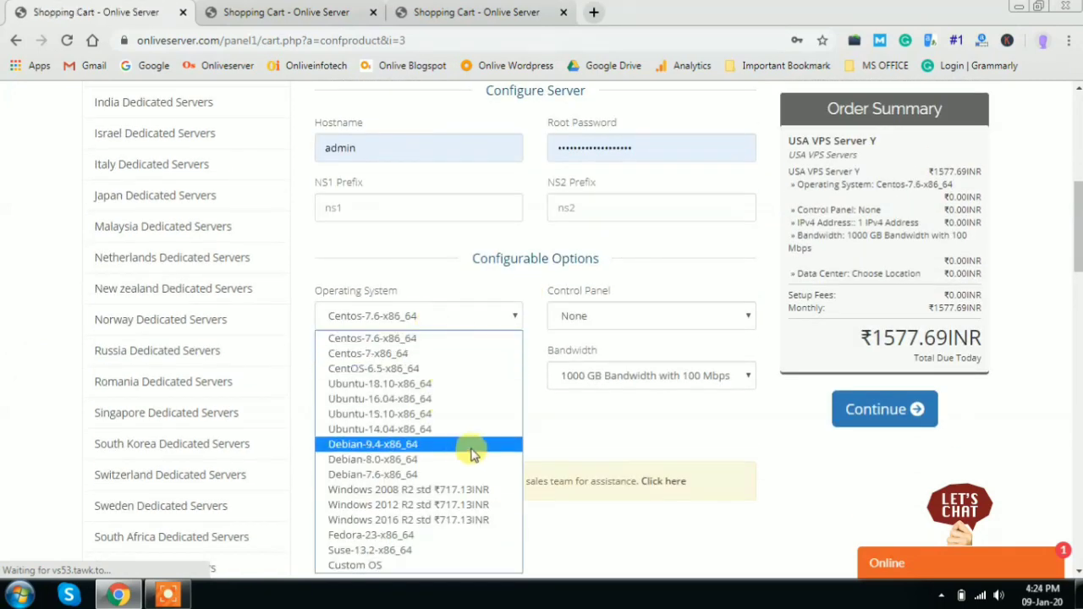
click(651, 316)
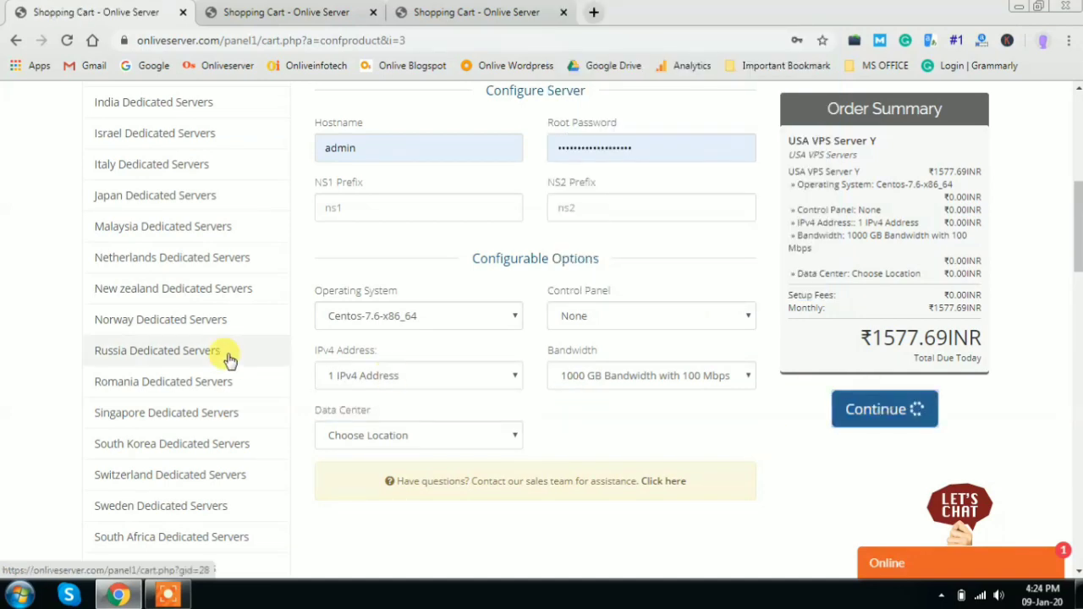
Step: Add NS1 and NS2 prefixes and continue to Review & Checkout for USA VPS Server Y
click(885, 409)
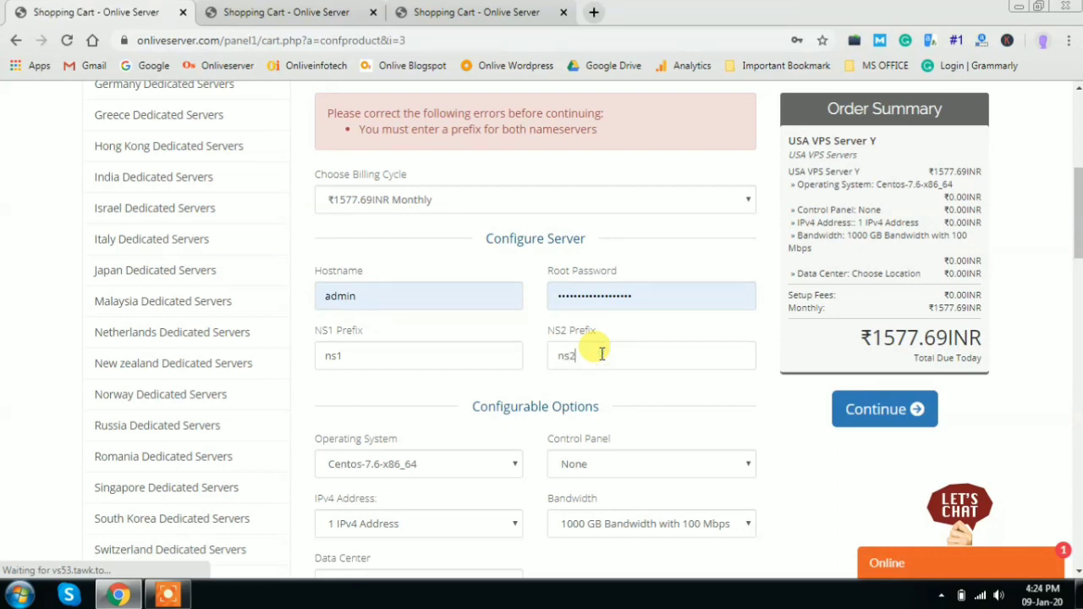
click(885, 409)
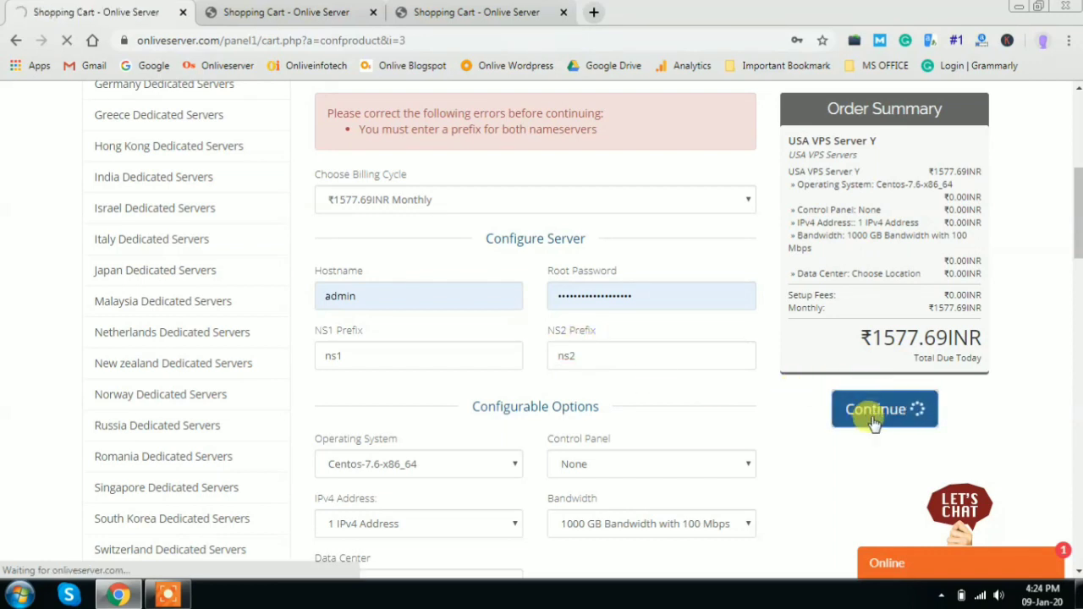
click(884, 410)
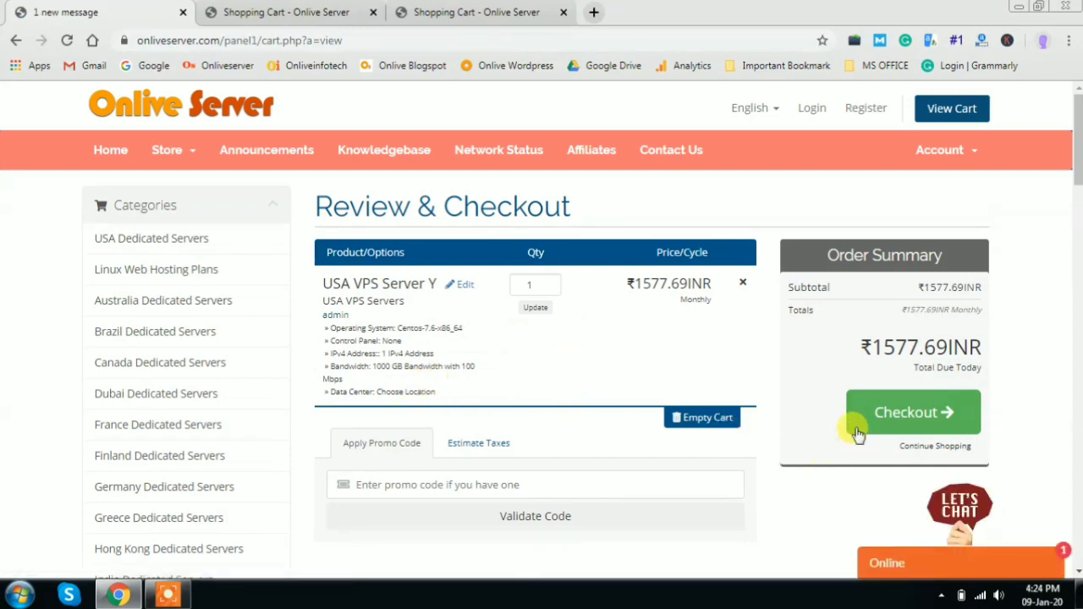
click(913, 412)
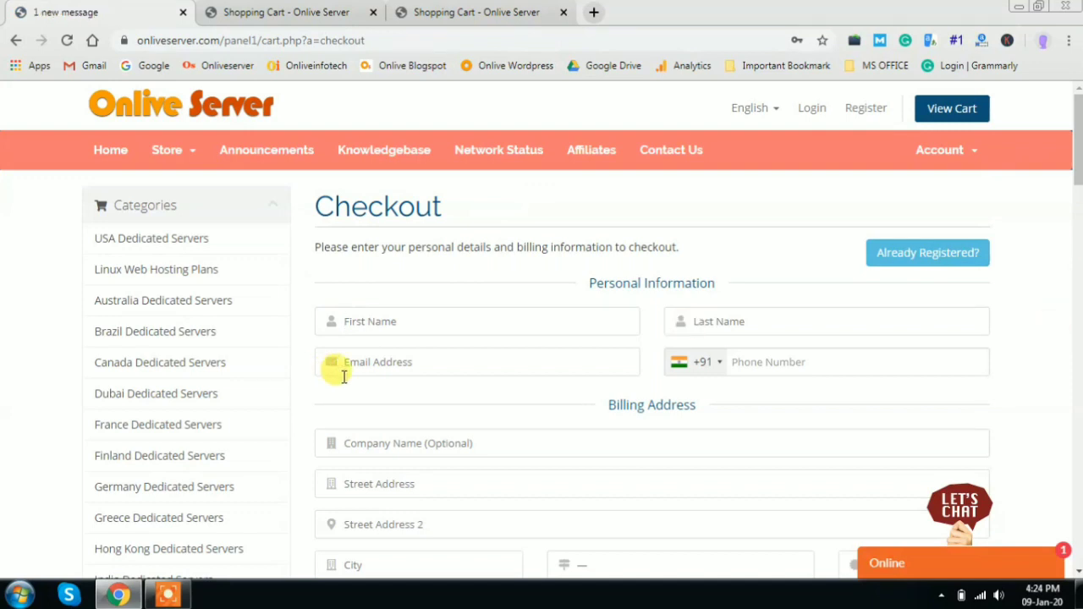
scroll(down, 3)
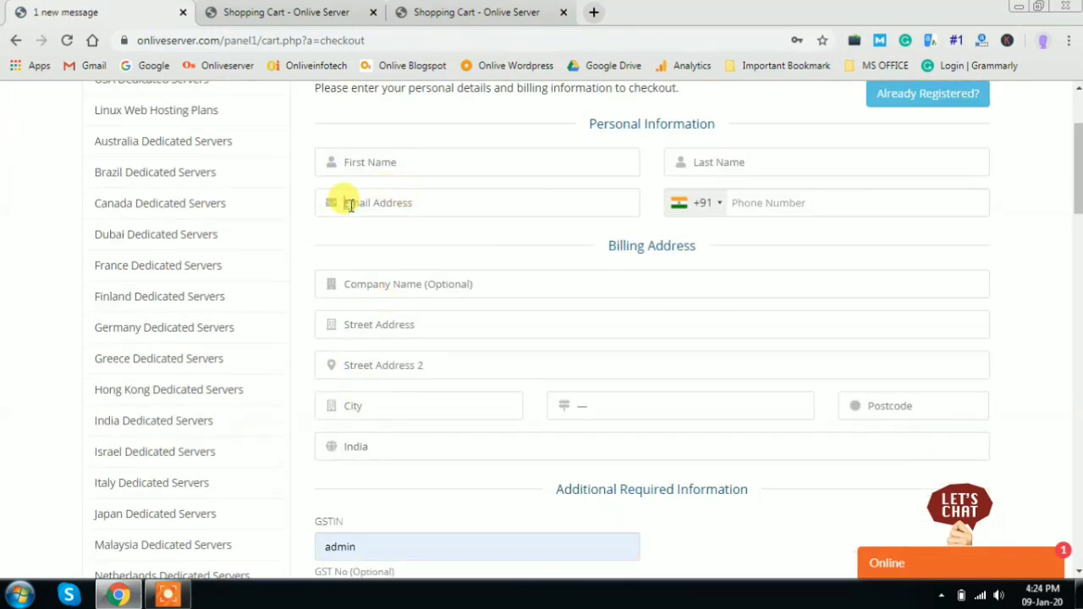
mouse_move(481, 315)
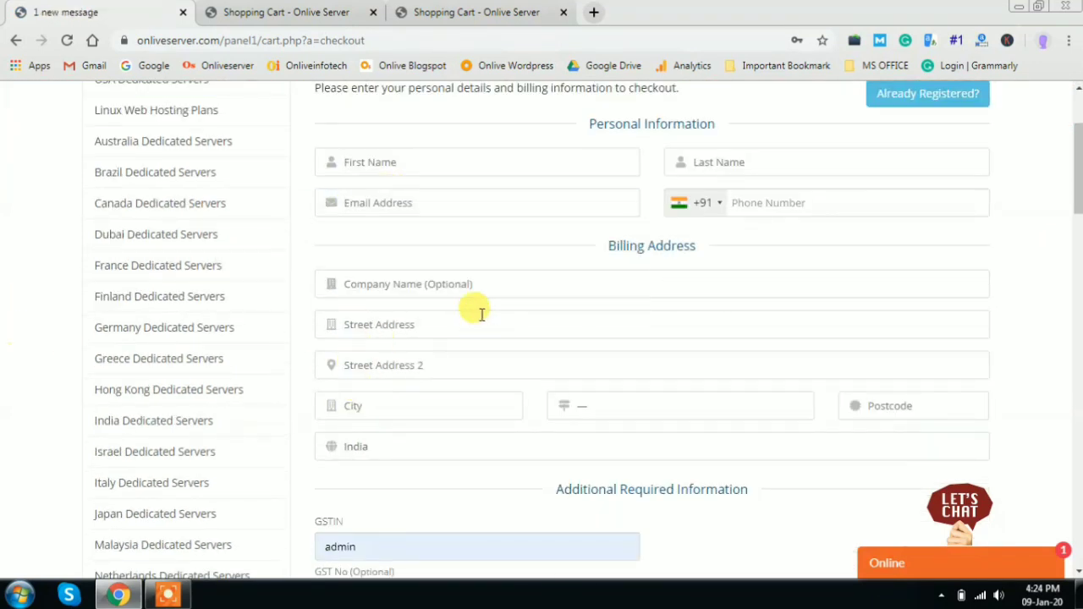
scroll(down, 3)
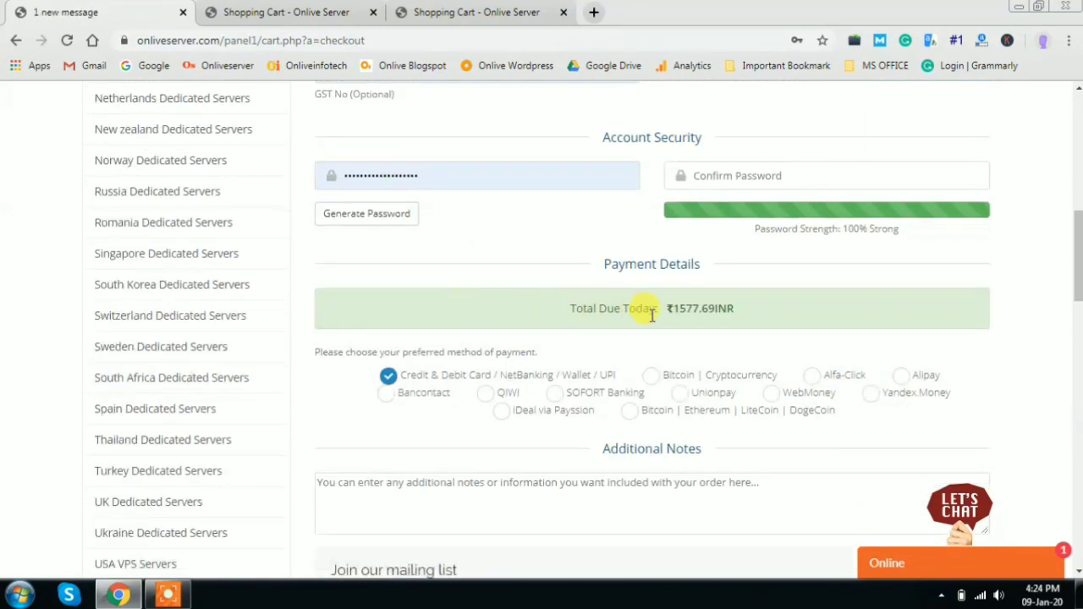
double_click(700, 308)
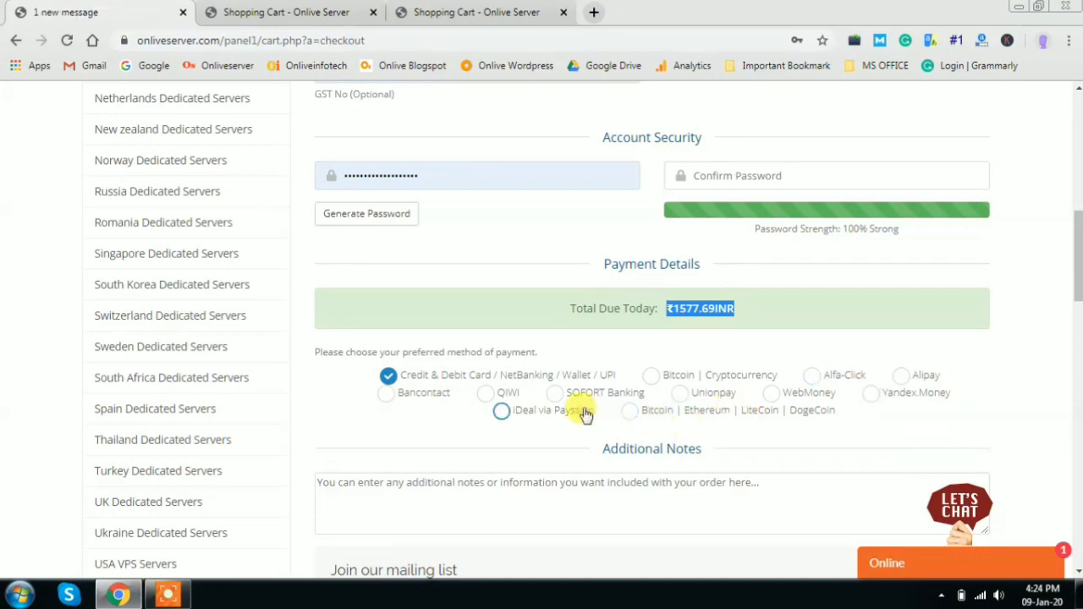
mouse_move(406, 430)
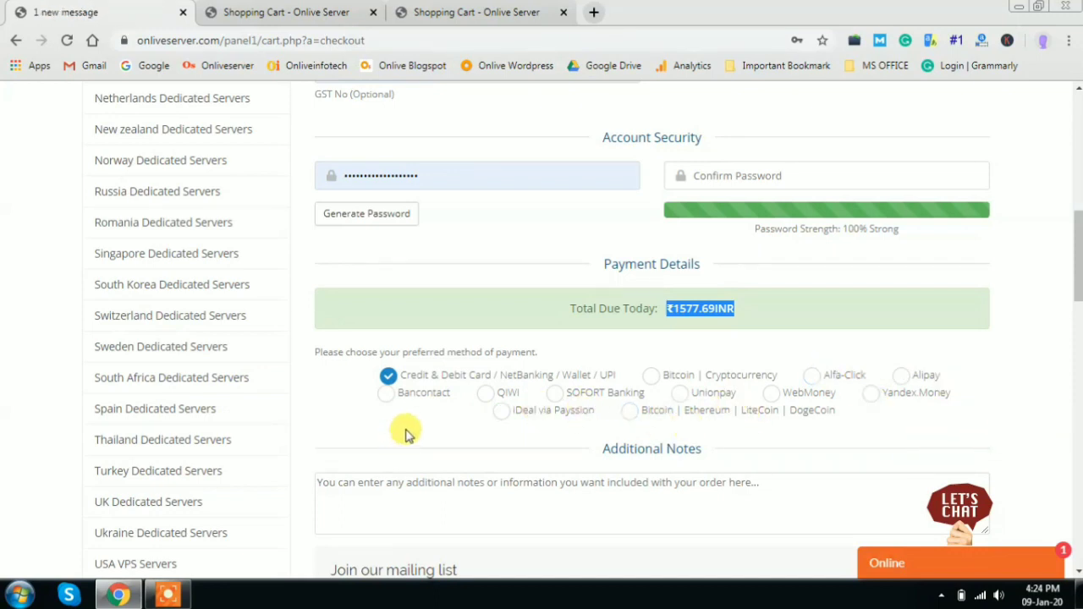
scroll(down, 3)
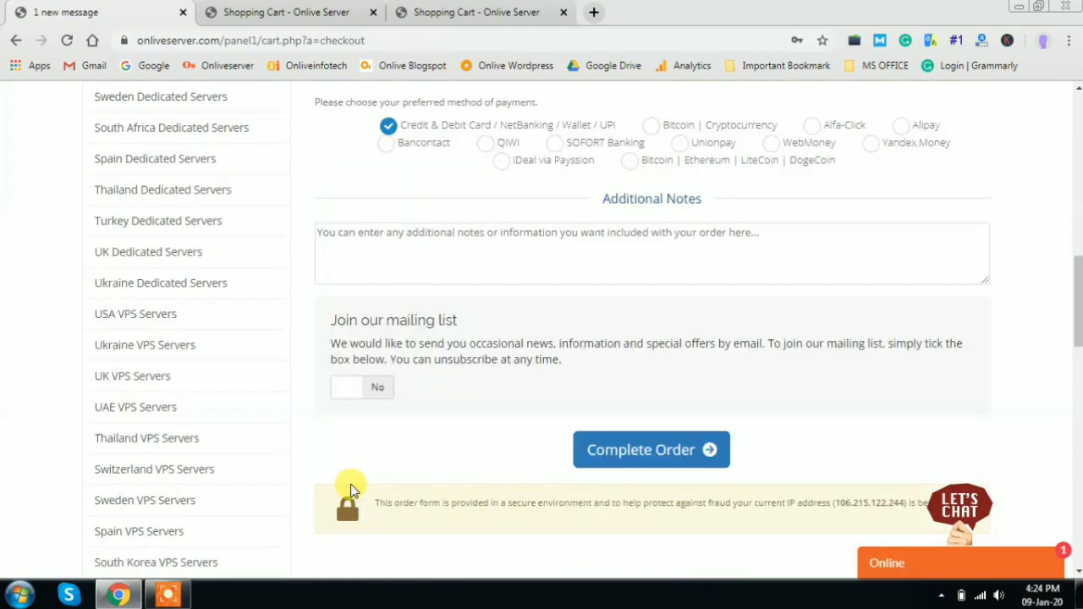
scroll(down, 3)
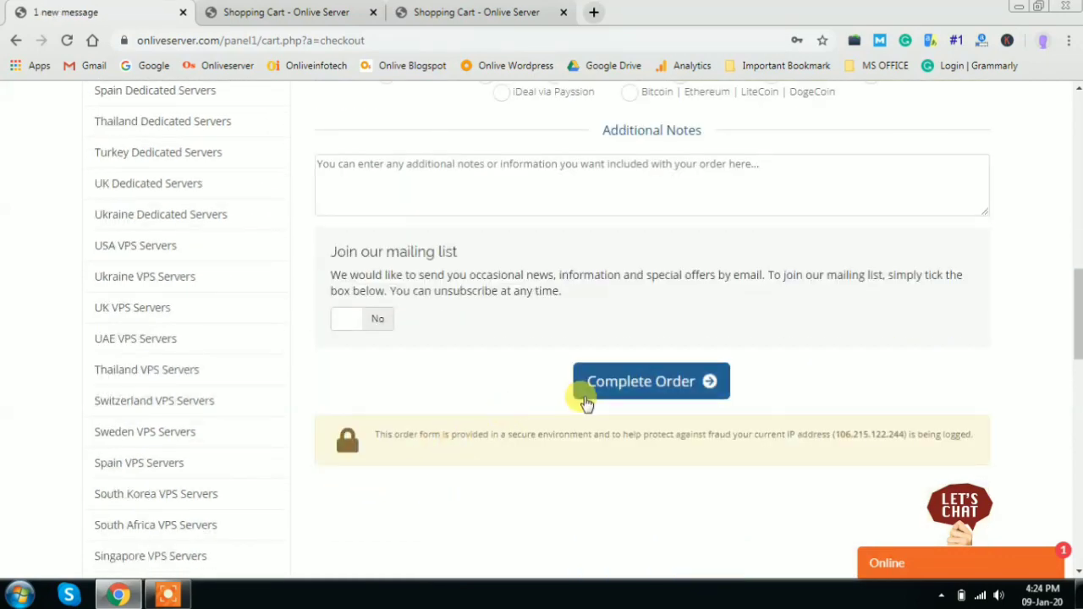
mouse_move(440, 434)
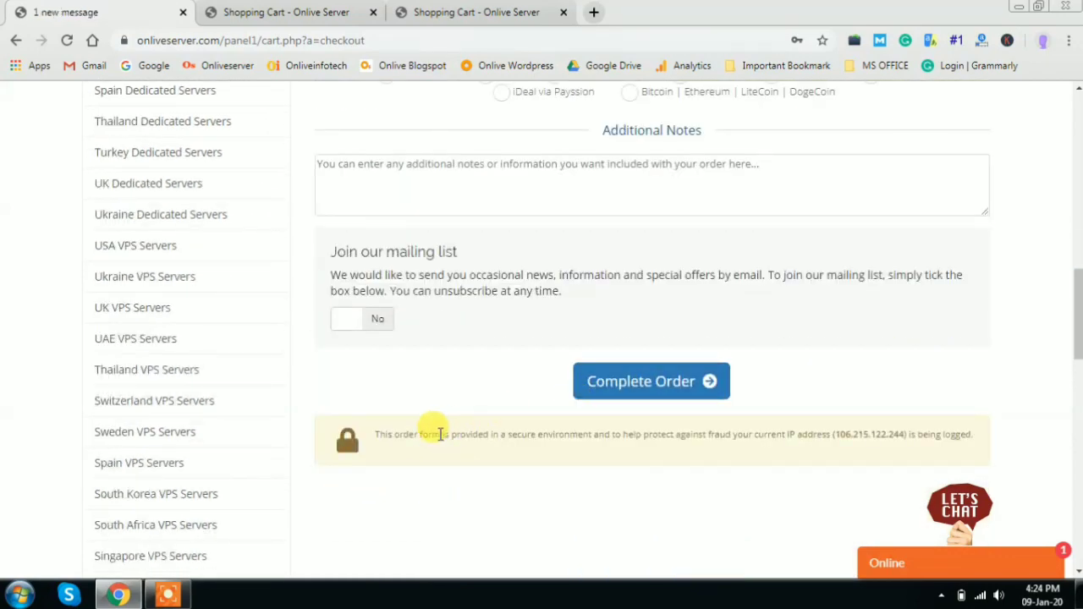
scroll(up, 3)
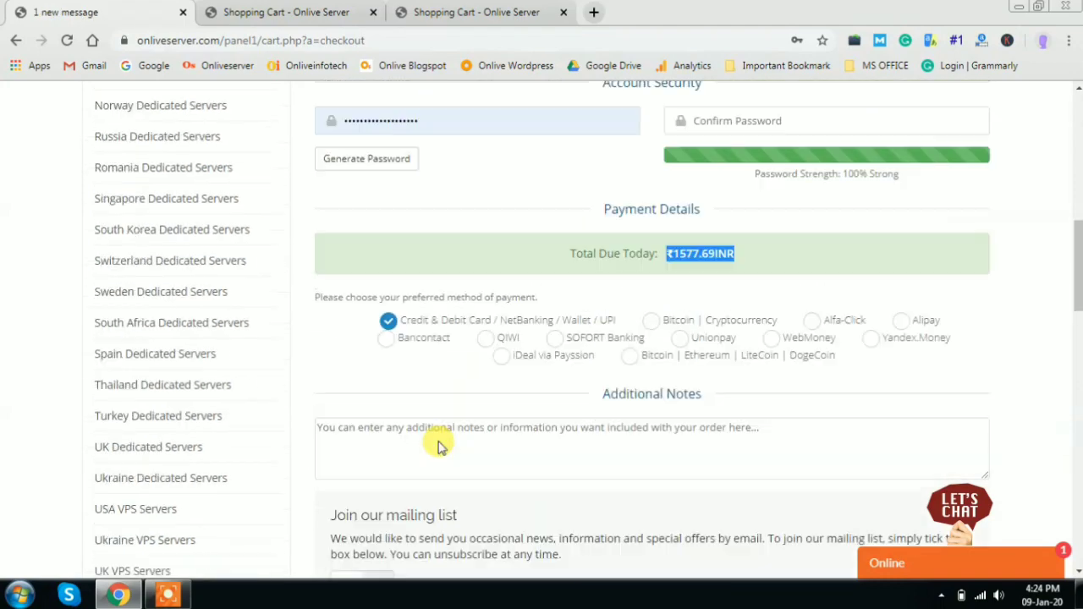
scroll(up, 3)
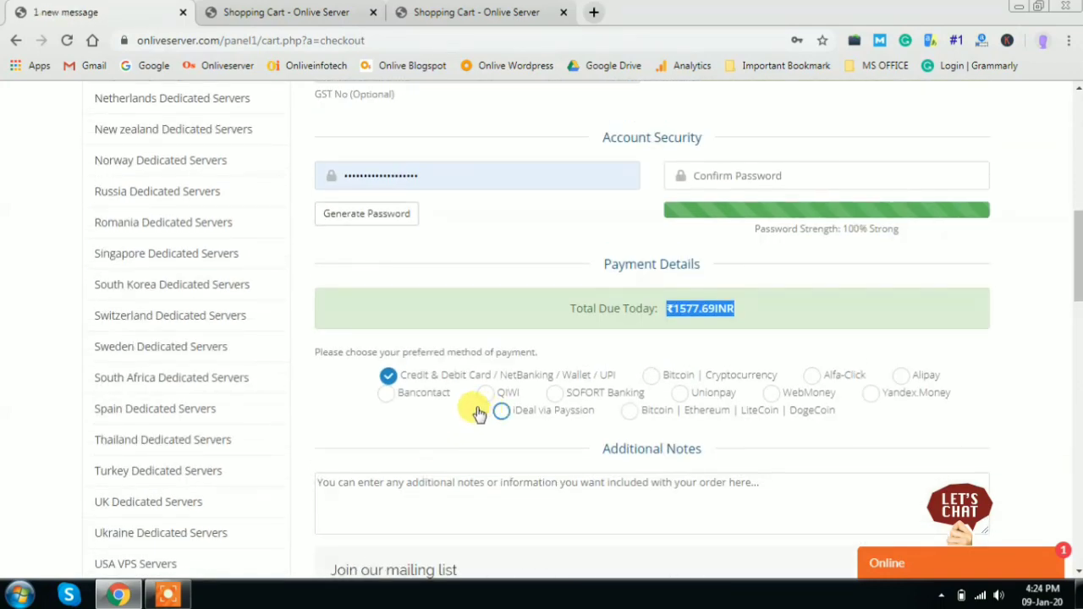
scroll(up, 3)
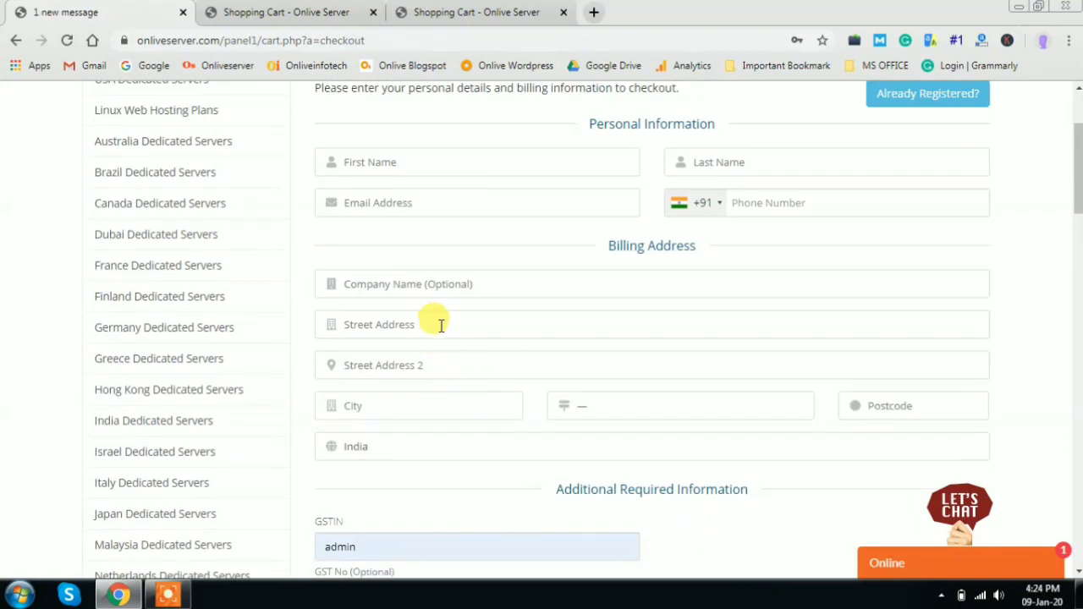
mouse_move(364, 375)
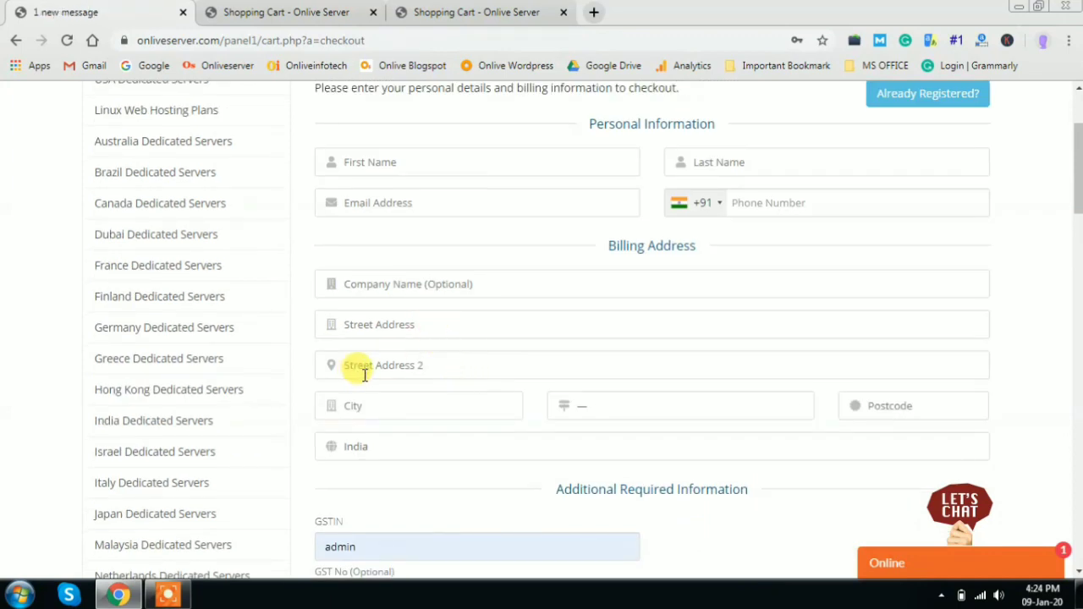
mouse_move(422, 330)
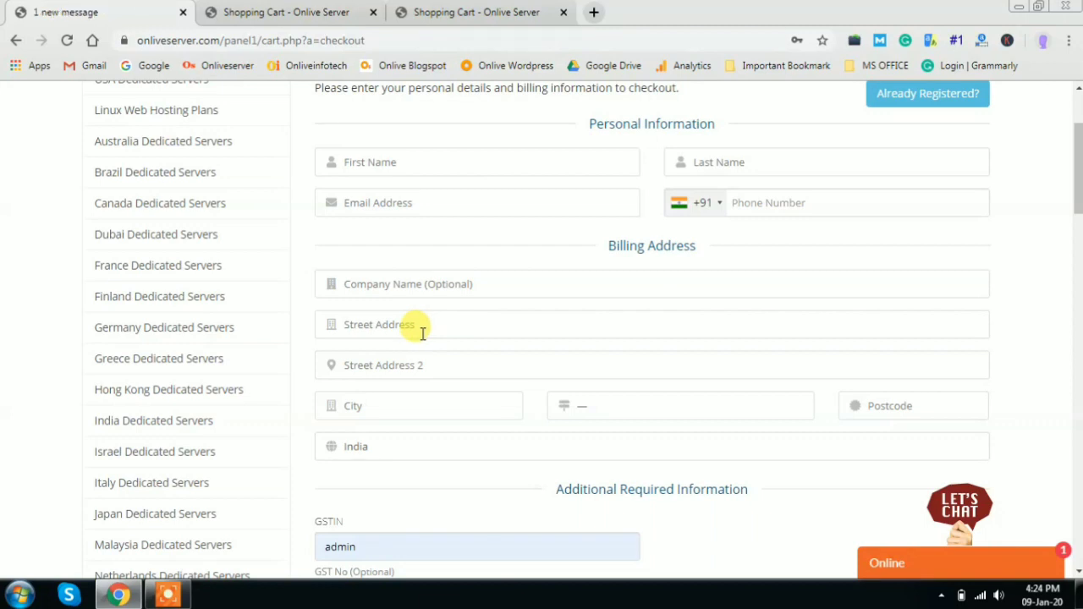
scroll(up, 3)
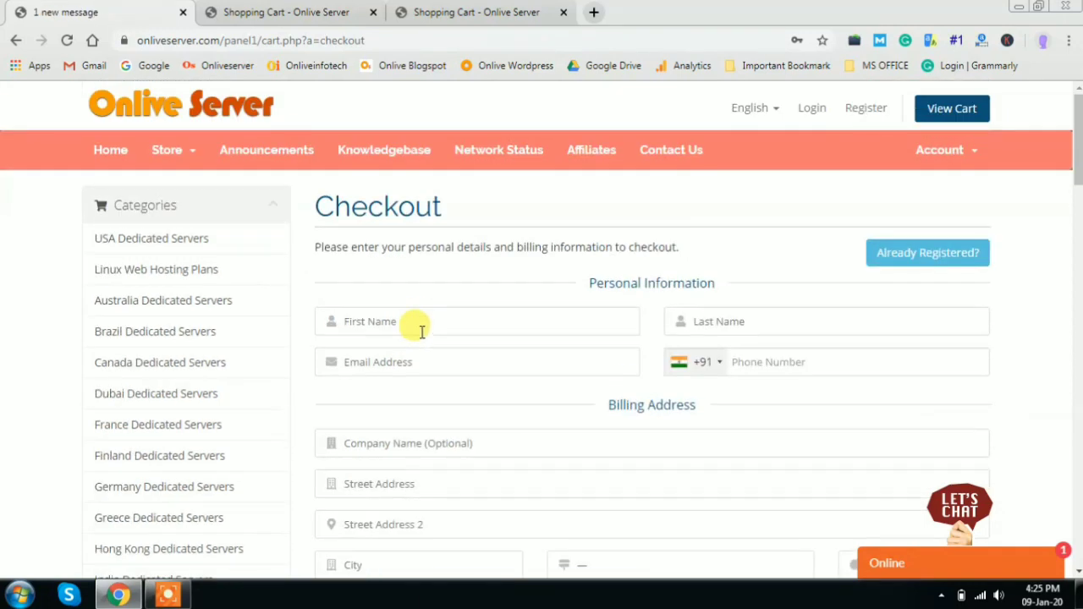
mouse_move(408, 279)
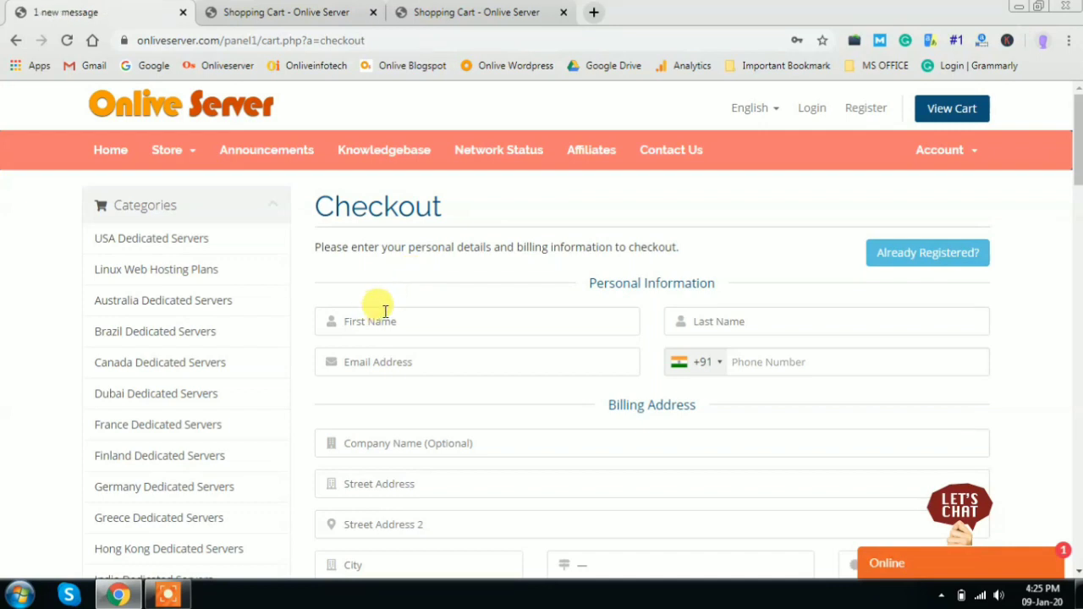
mouse_move(370, 267)
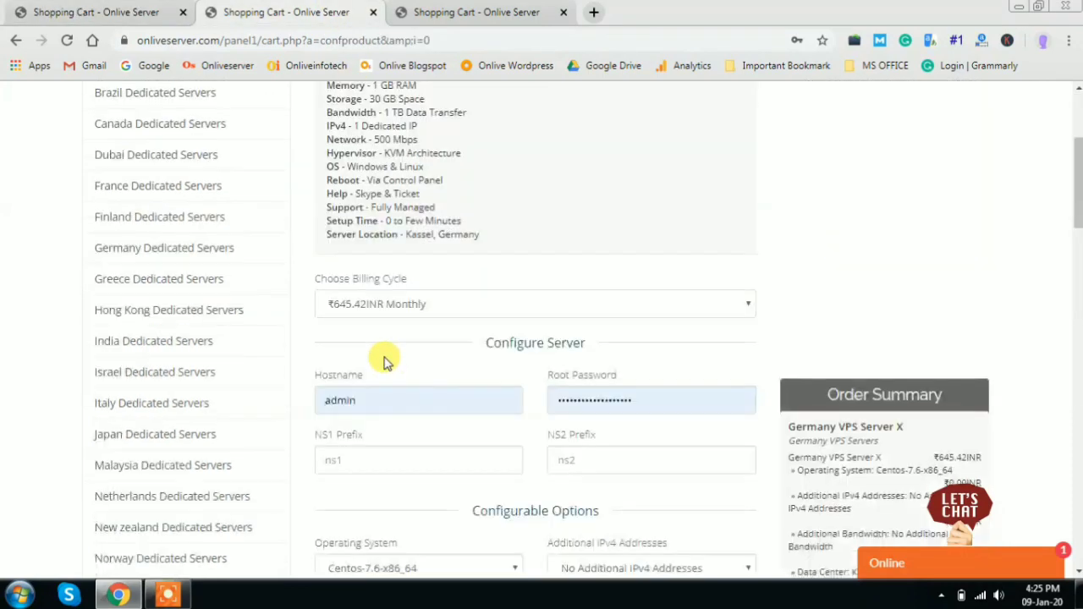
Step: Revisit the India VPS Server X configuration and its ₹1792.83INR order summary
scroll(up, 3)
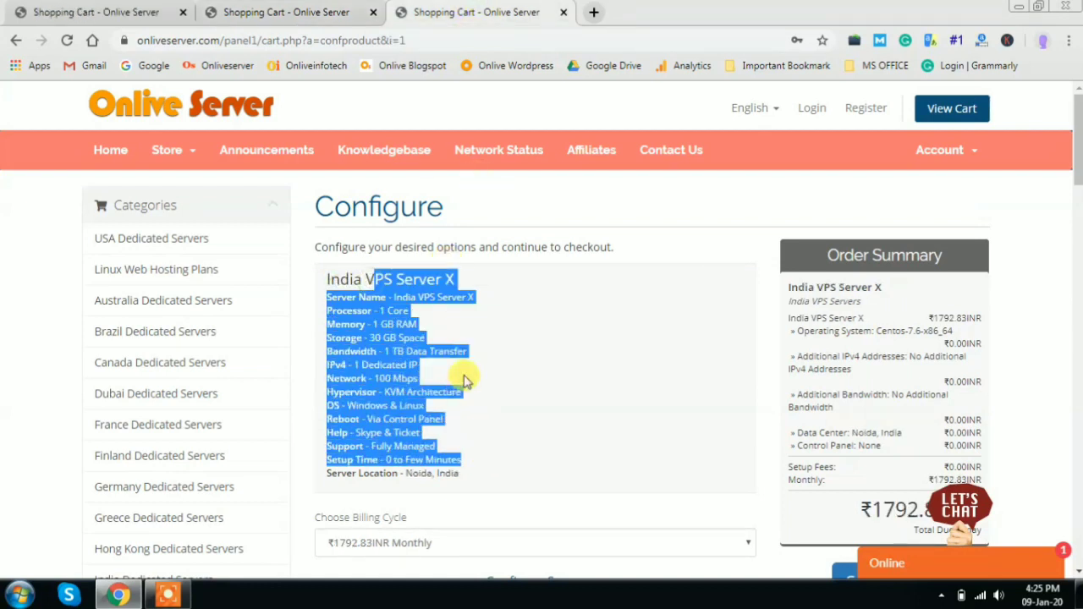
mouse_move(505, 347)
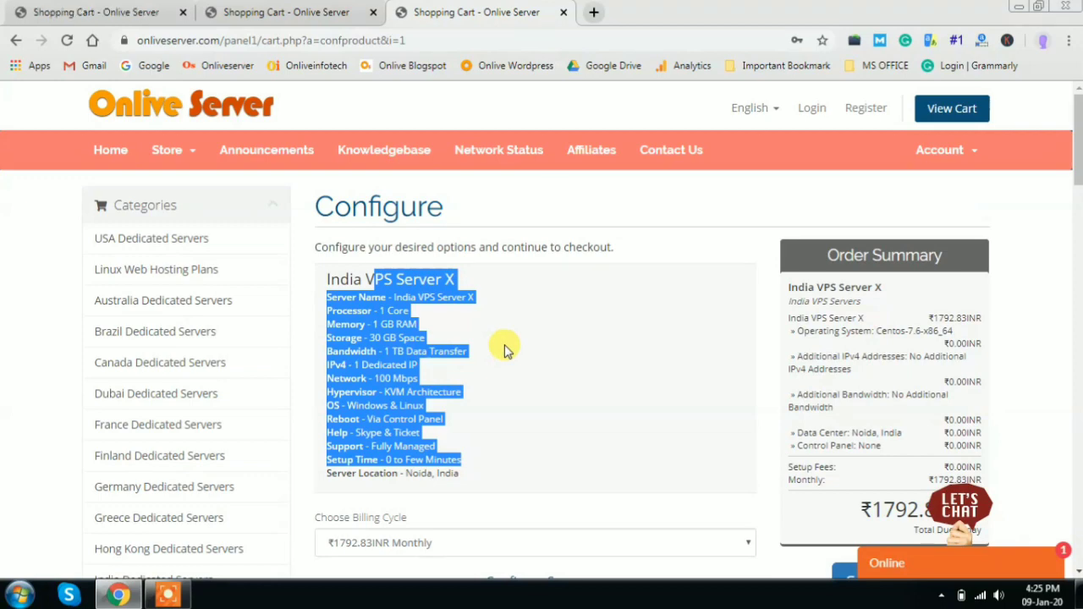
mouse_move(545, 392)
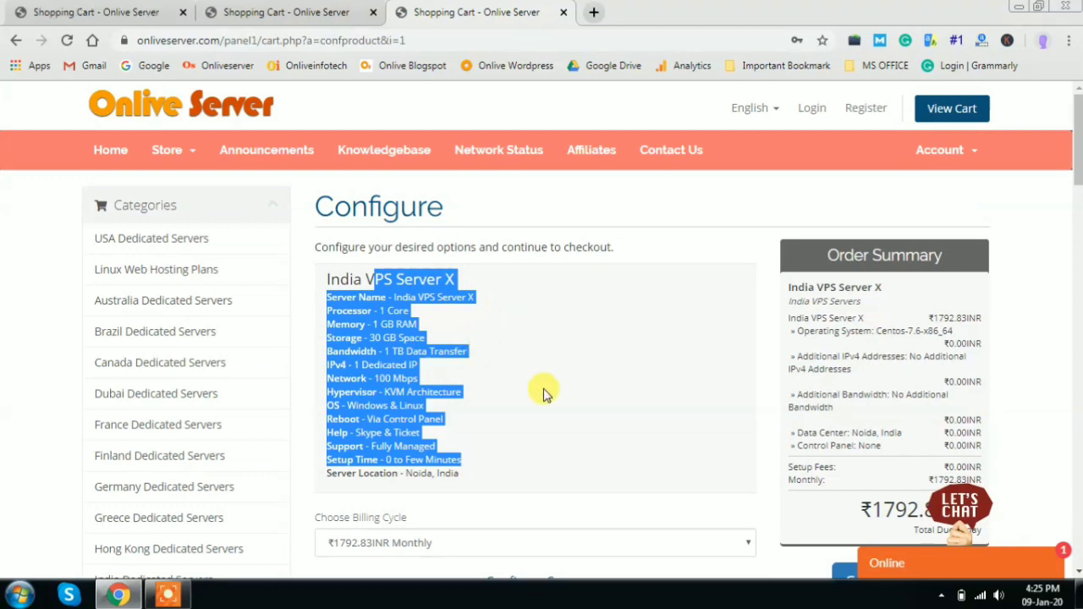
mouse_move(541, 354)
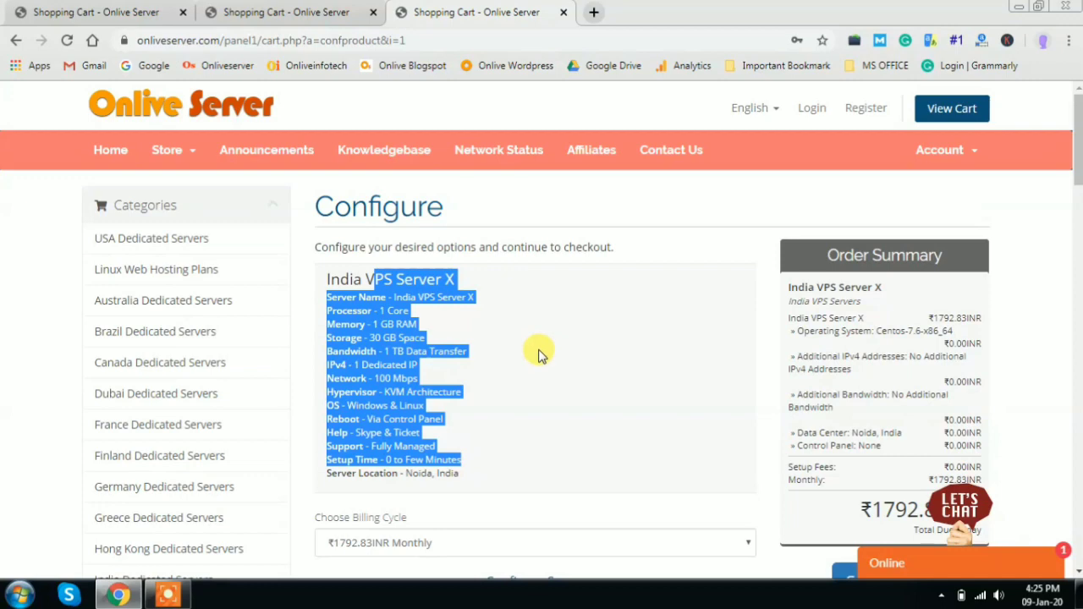
mouse_move(587, 408)
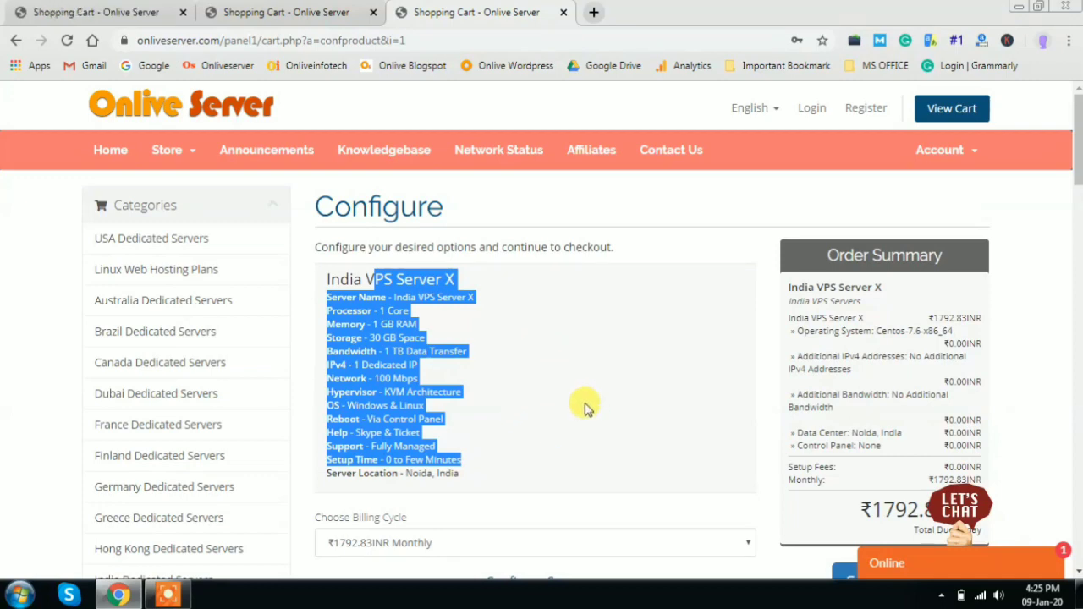
scroll(down, 3)
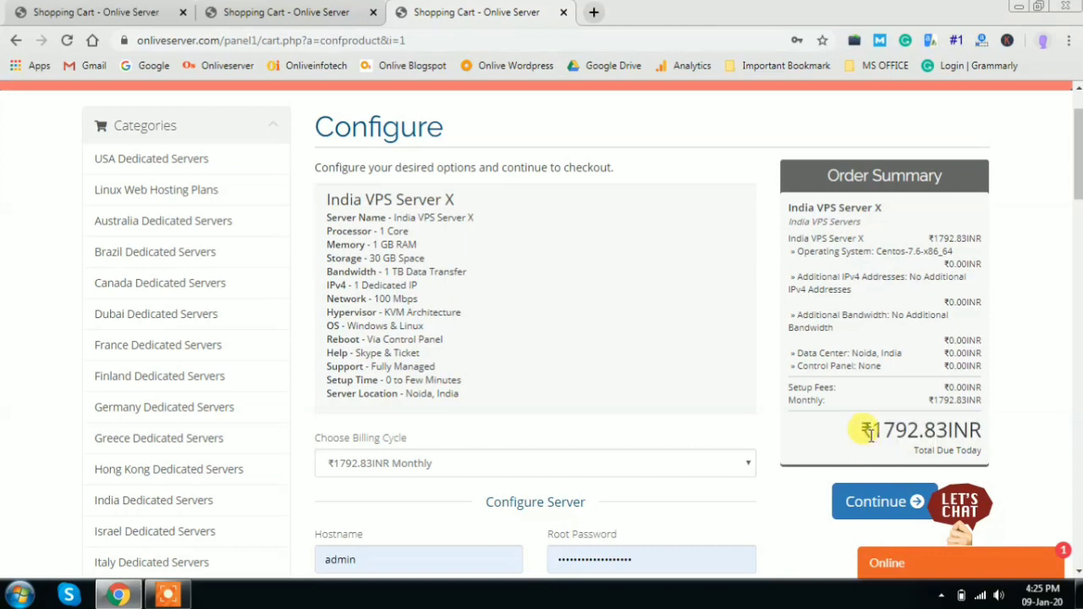
mouse_move(752, 428)
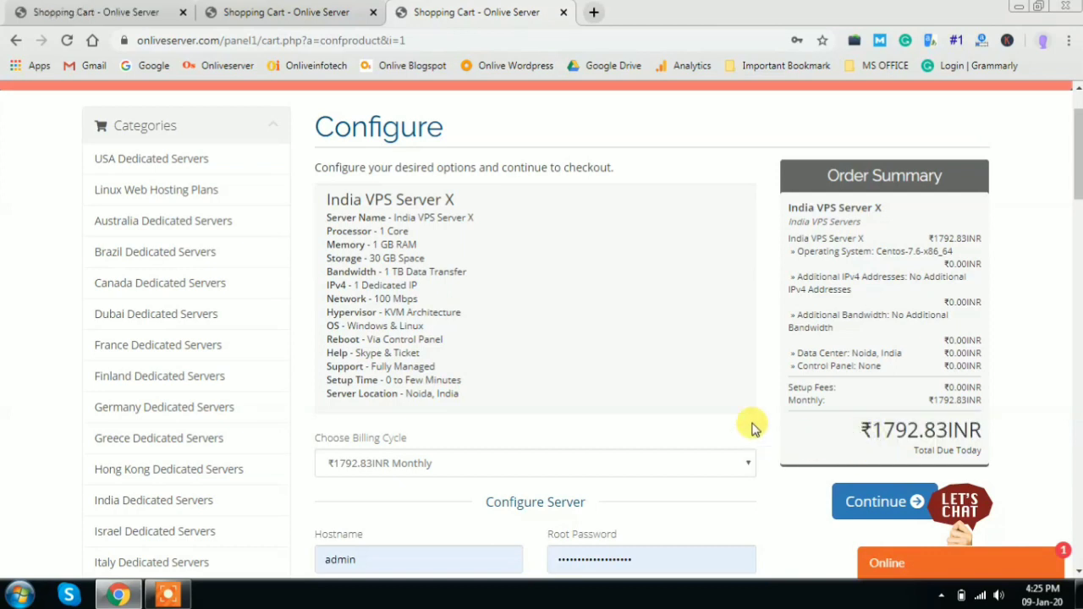
mouse_move(645, 283)
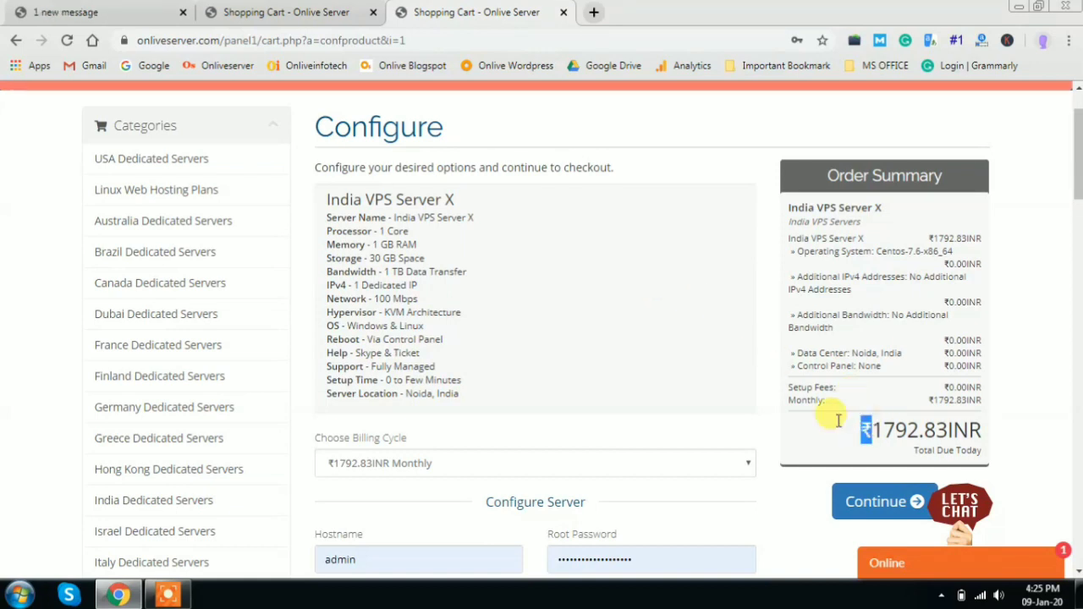
scroll(up, 3)
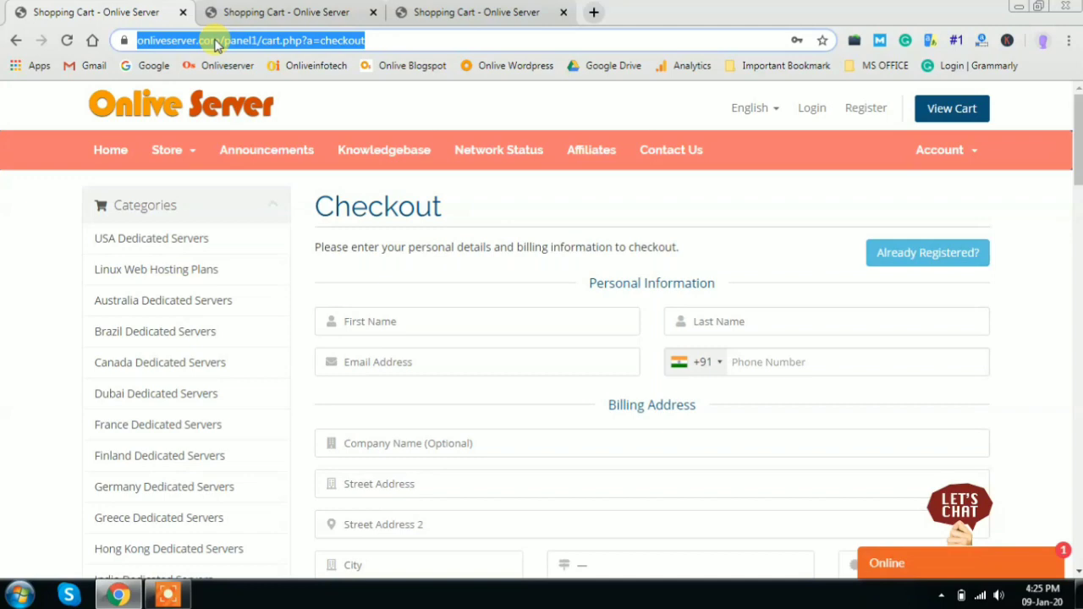
Step: Load onliveserver.com in the first tab and close a Shopping Cart tab
text(onliveserver.com)
key(Return)
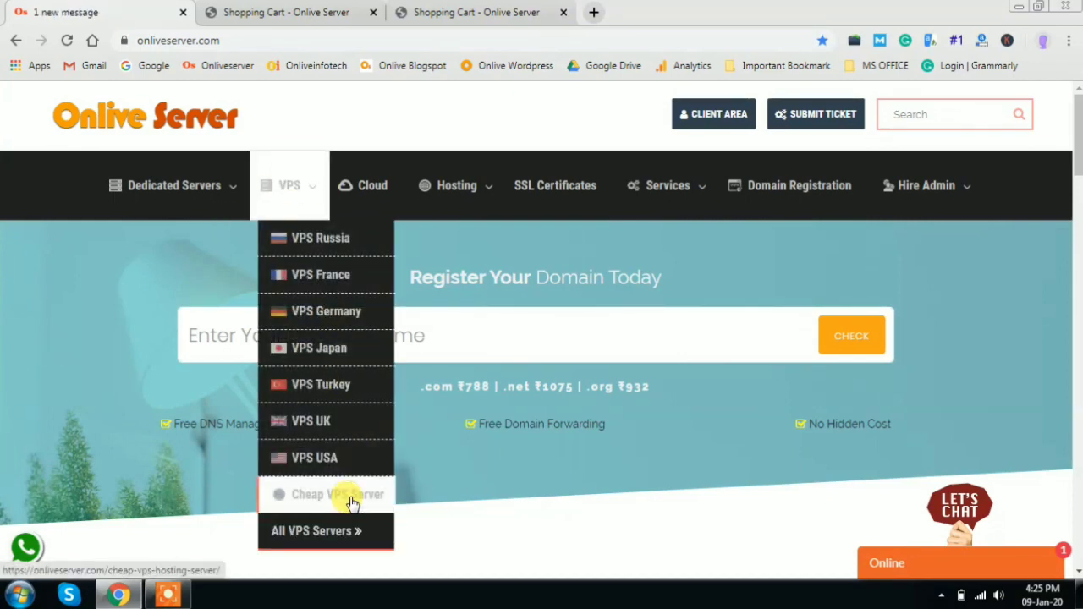
mouse_move(36, 439)
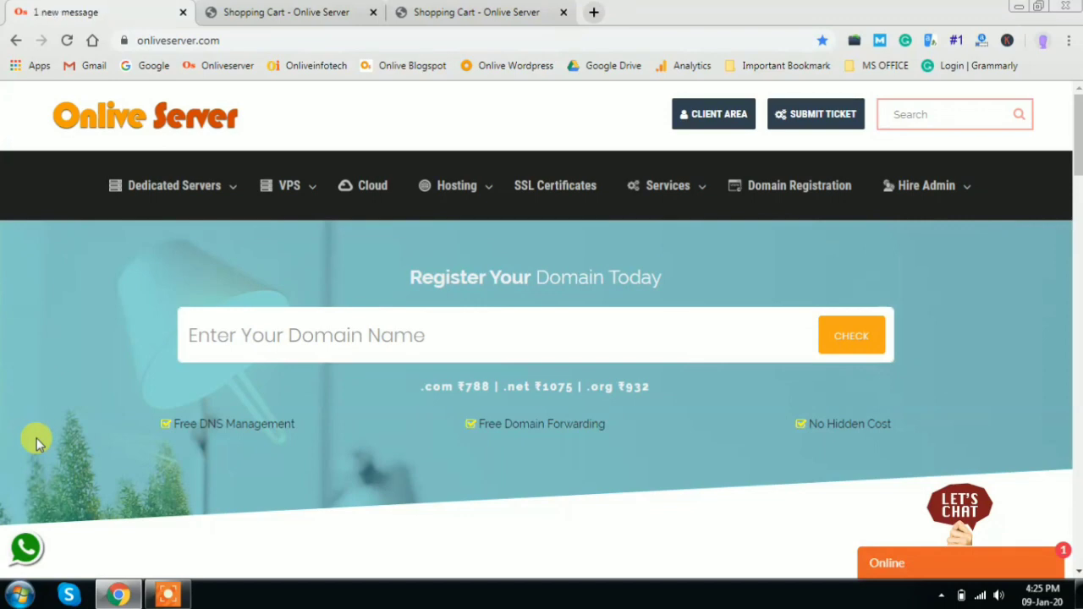
click(285, 12)
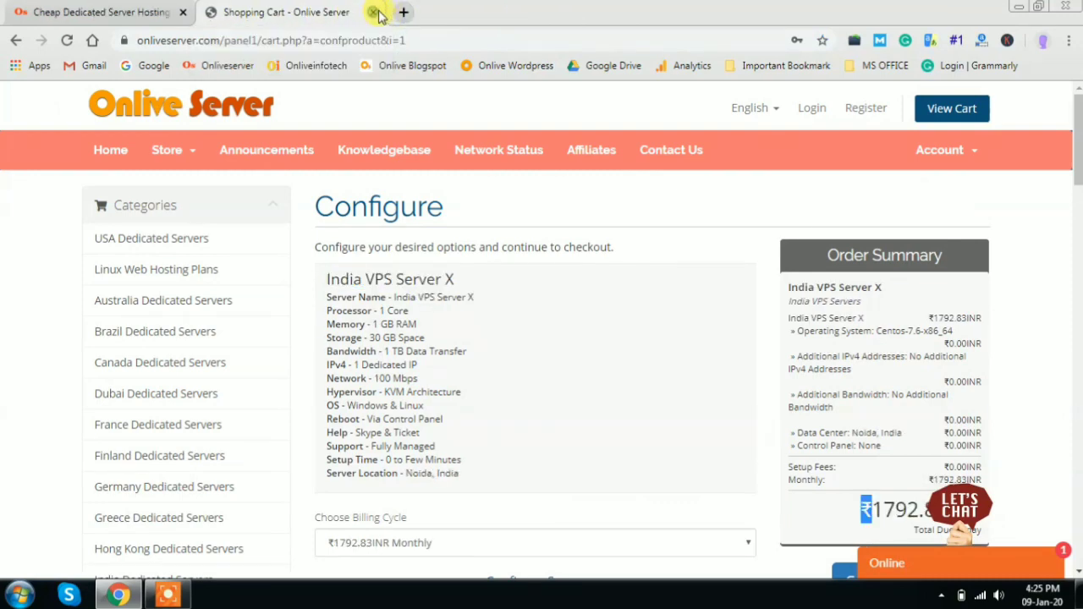
Step: Close the India VPS cart tab, then open and dismiss the live chat form
click(375, 12)
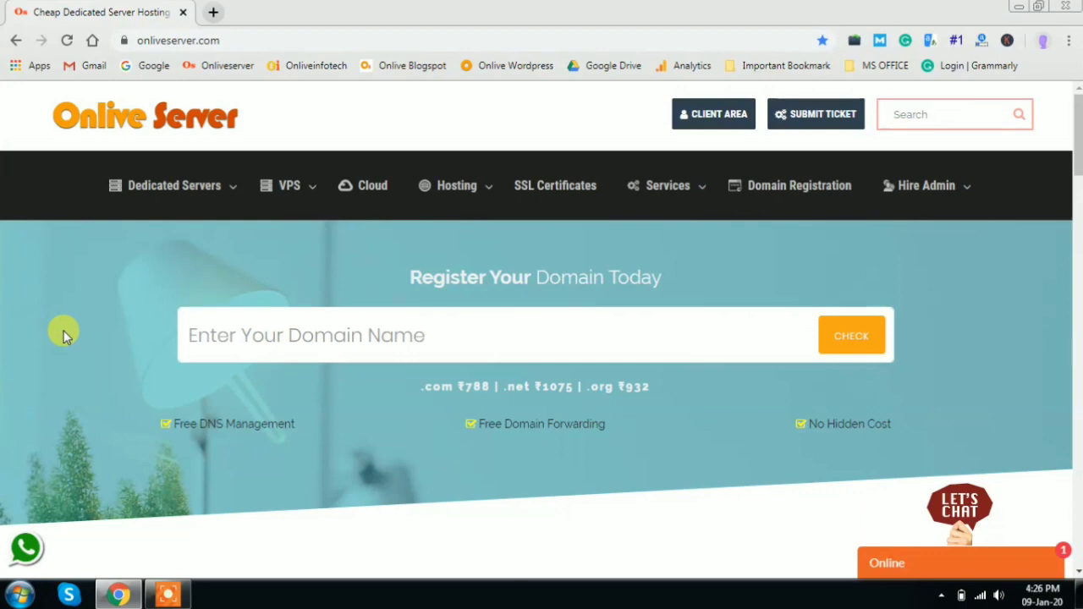
mouse_move(398, 471)
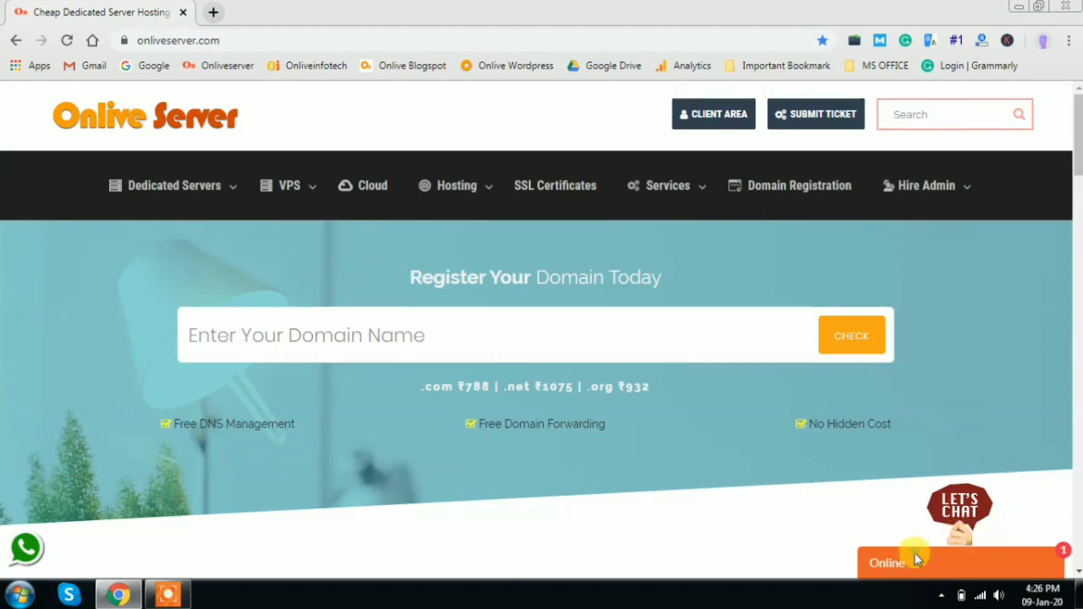
click(887, 563)
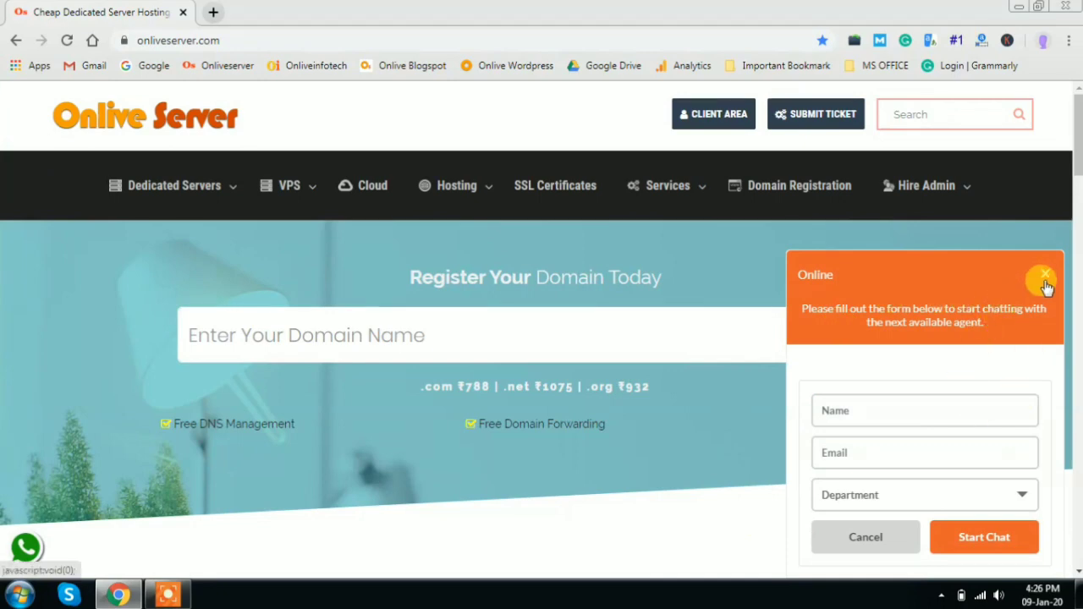
click(1043, 280)
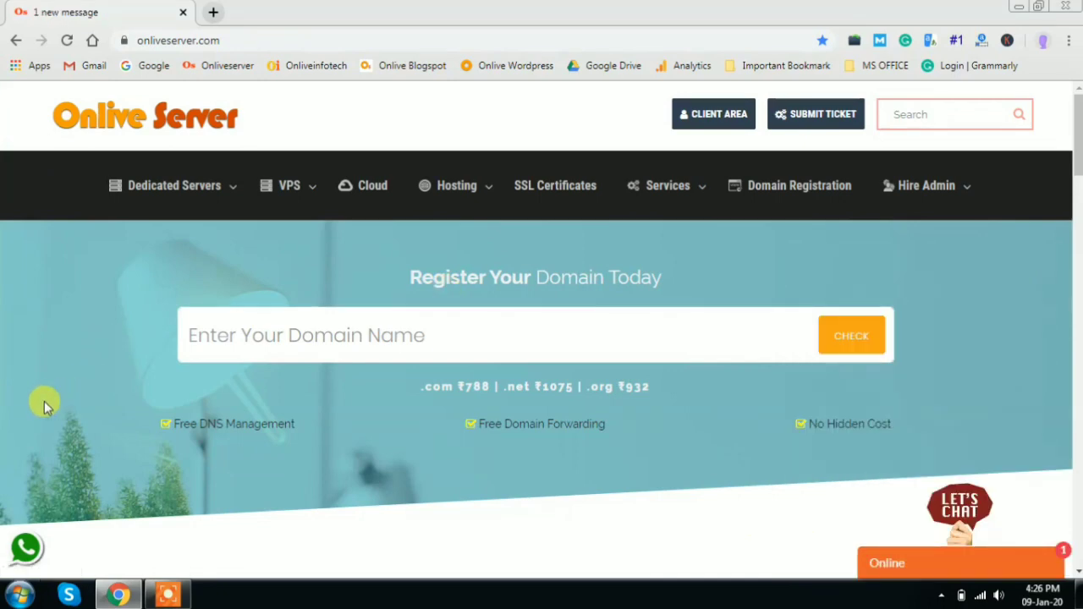